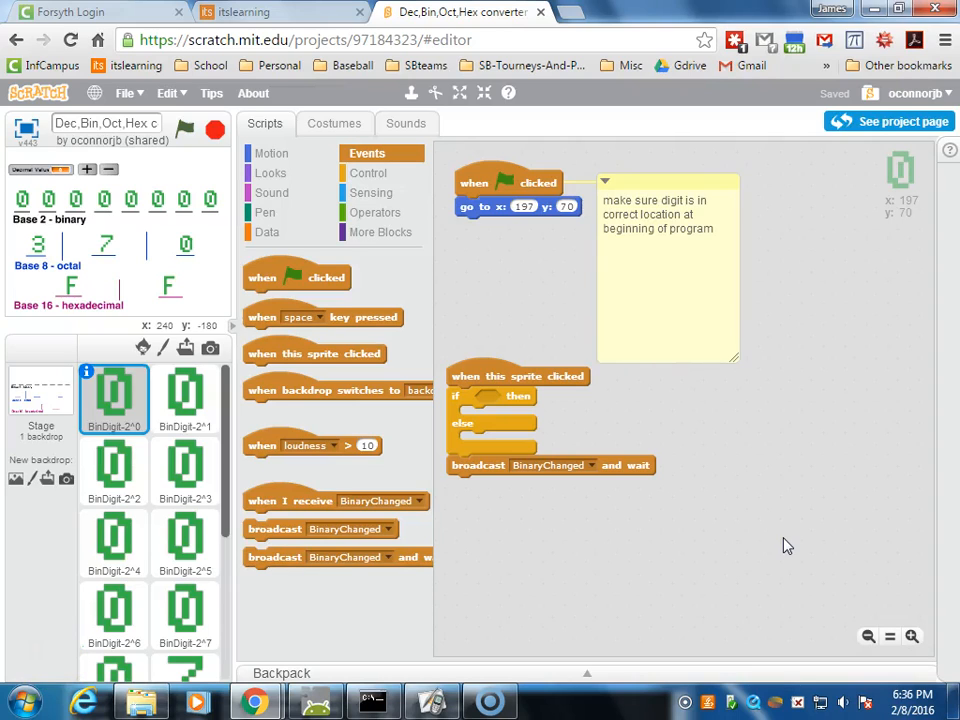
{"action": "mouse_move", "coordinate": [780, 543]}
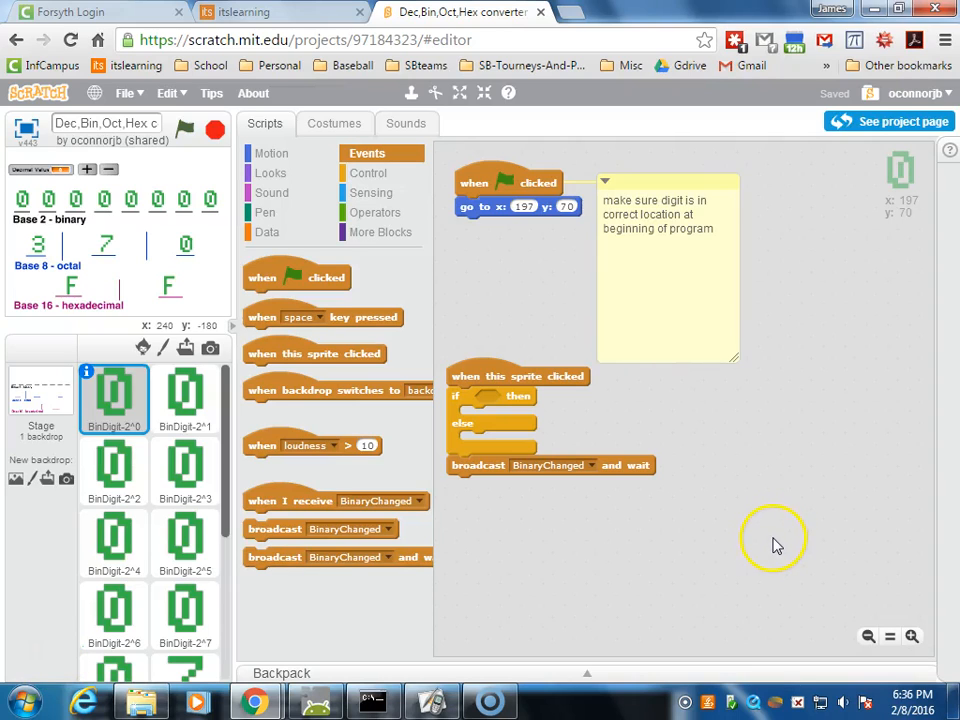
{"action": "mouse_move", "coordinate": [768, 548]}
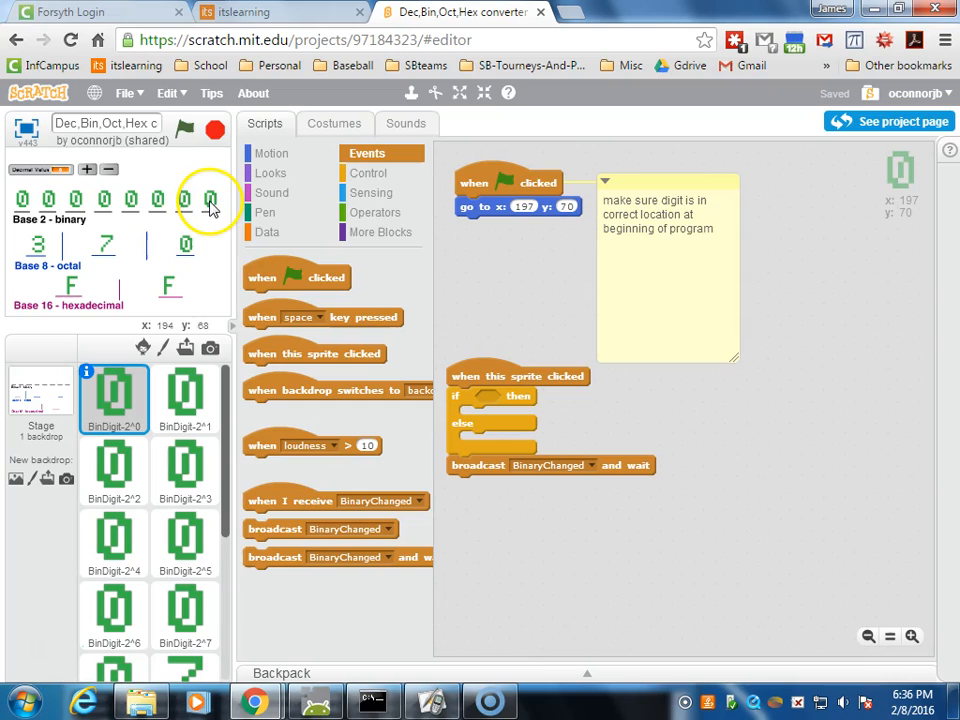
{"action": "mouse_move", "coordinate": [150, 210]}
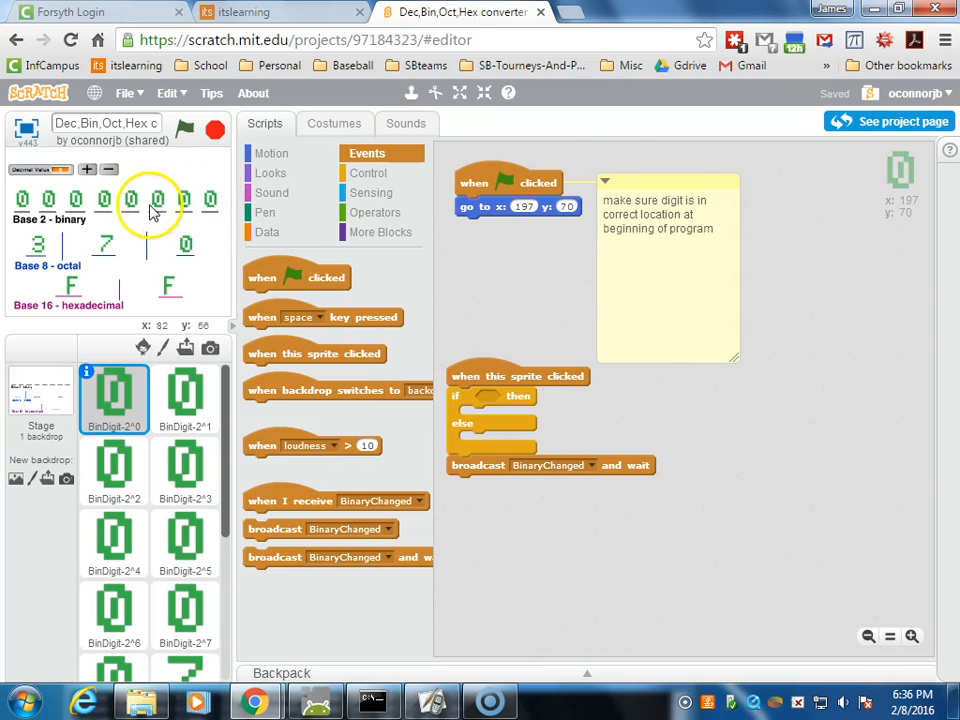
{"action": "mouse_move", "coordinate": [108, 212]}
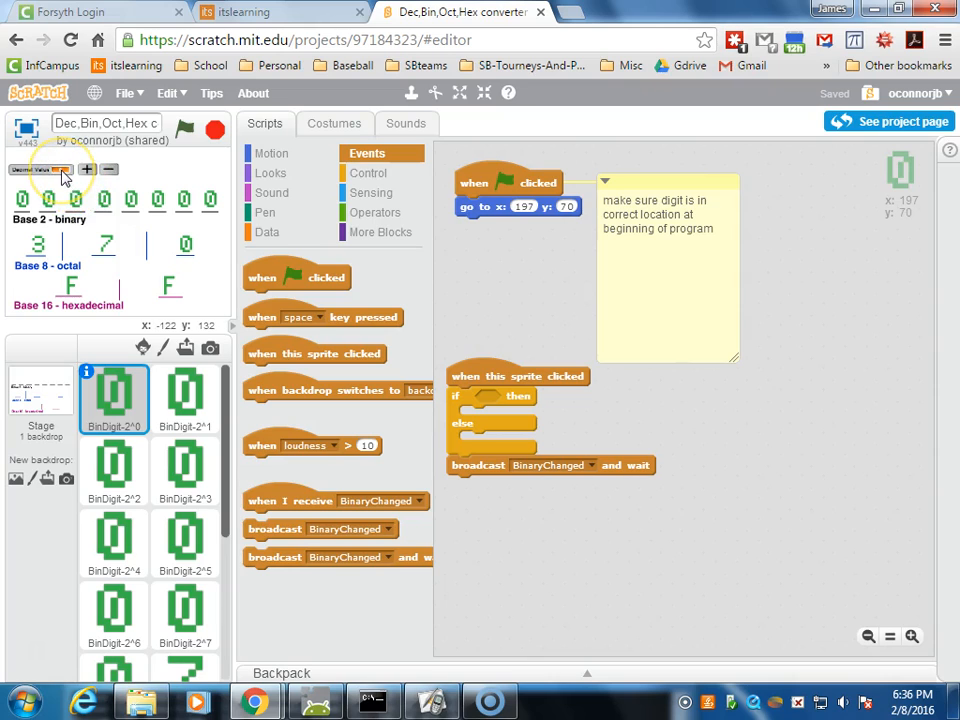
{"action": "mouse_move", "coordinate": [583, 295]}
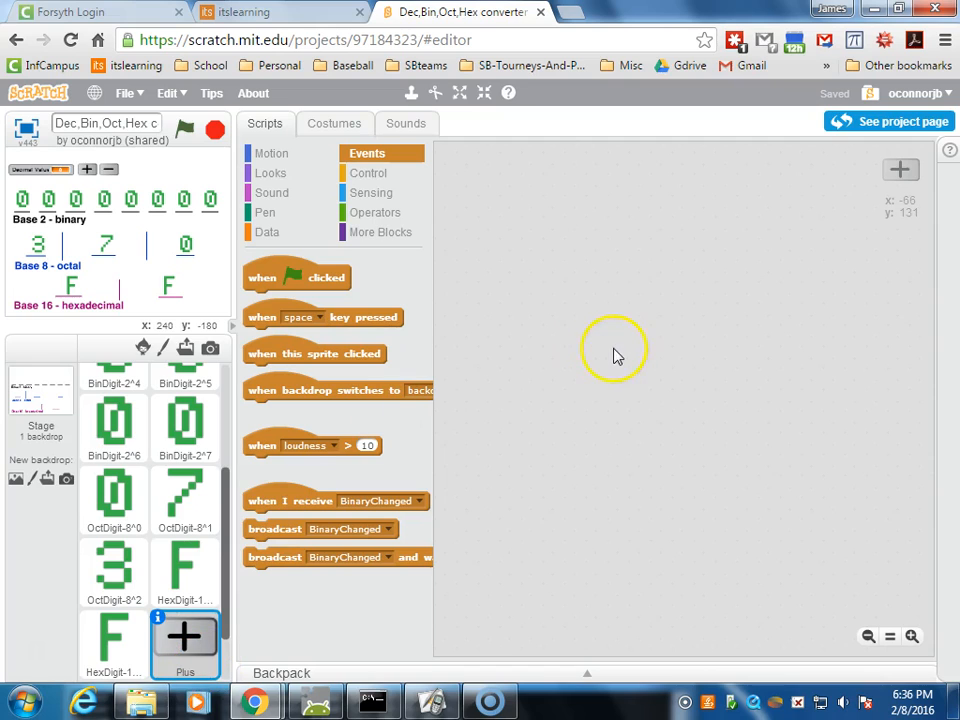
{"action": "mouse_move", "coordinate": [500, 405]}
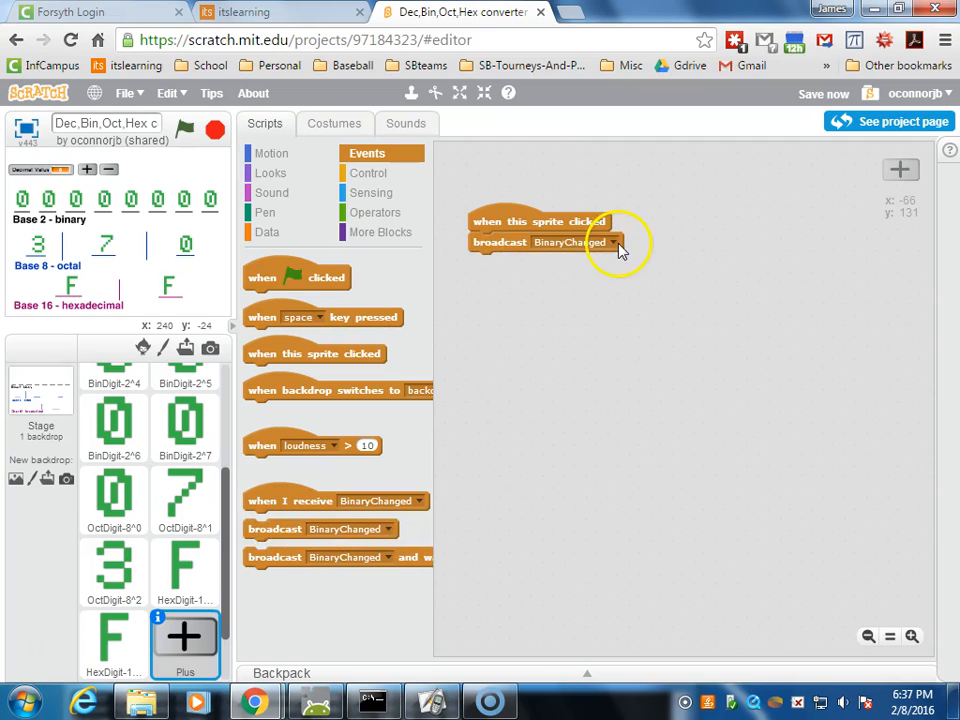
- Create a DecimalChanged message and use broadcast-and-wait under the Plus sprite's click hat
{"action": "left_click", "coordinate": [612, 242]}
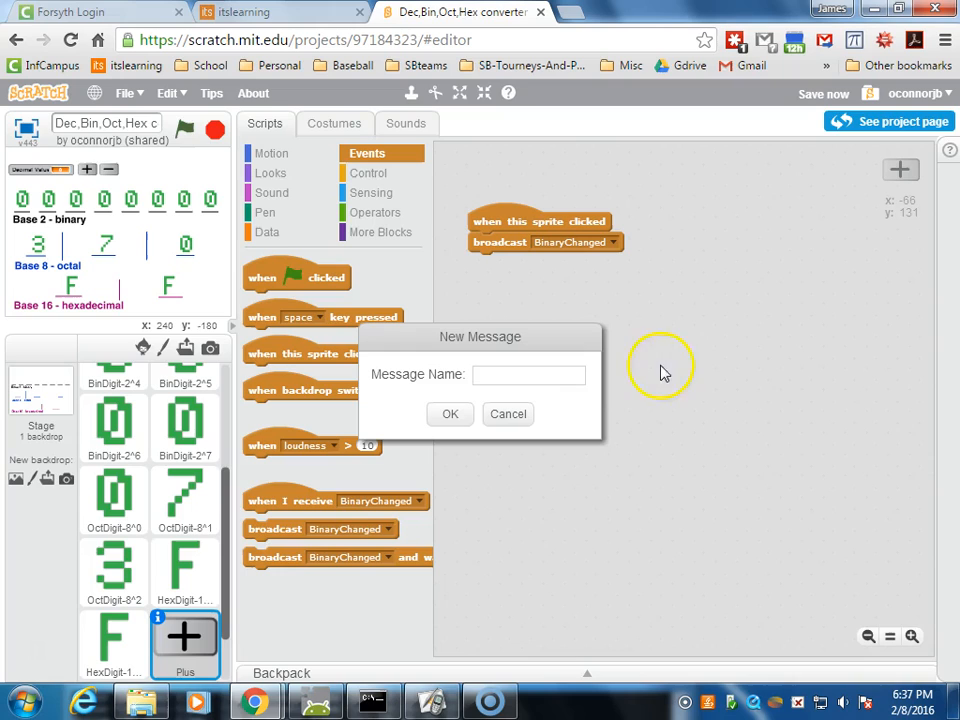
{"action": "type", "text": "D"}
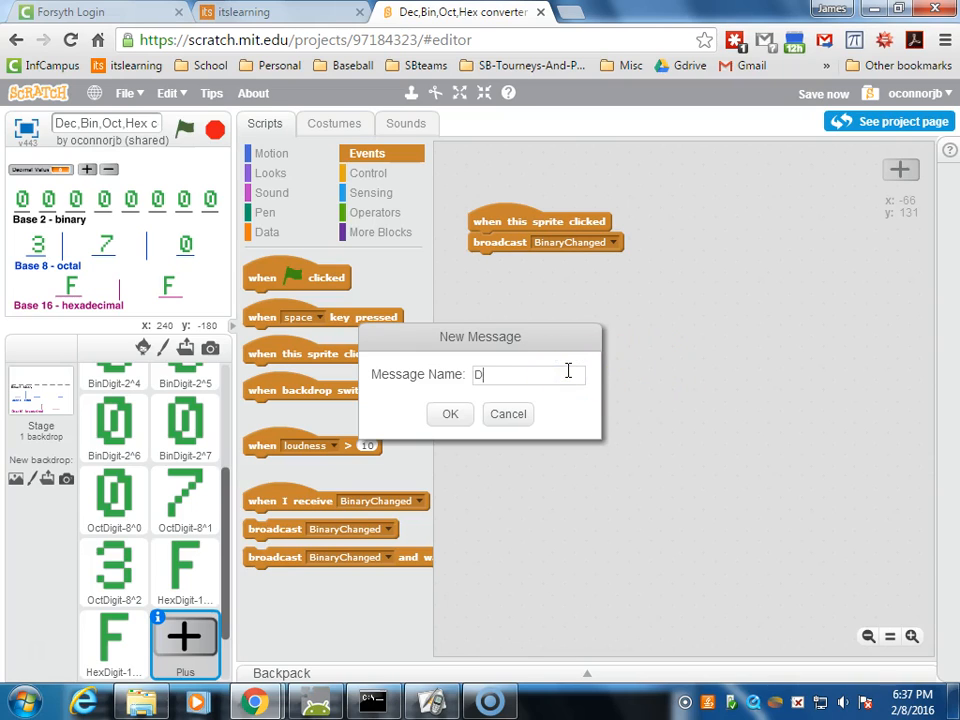
{"action": "type", "text": "ecimal"}
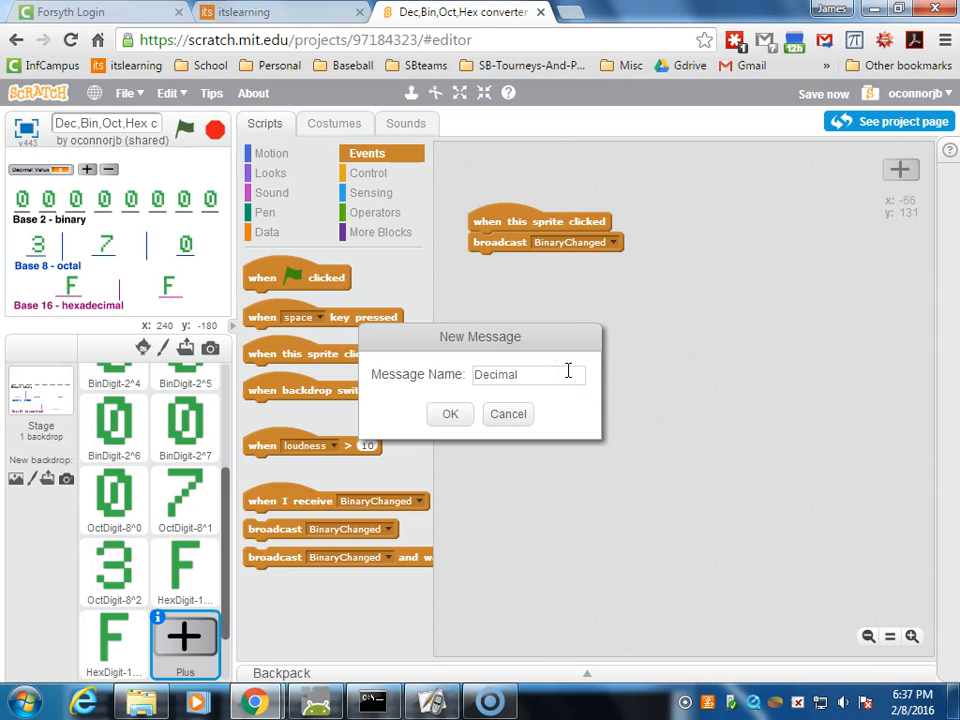
{"action": "type", "text": "Changed"}
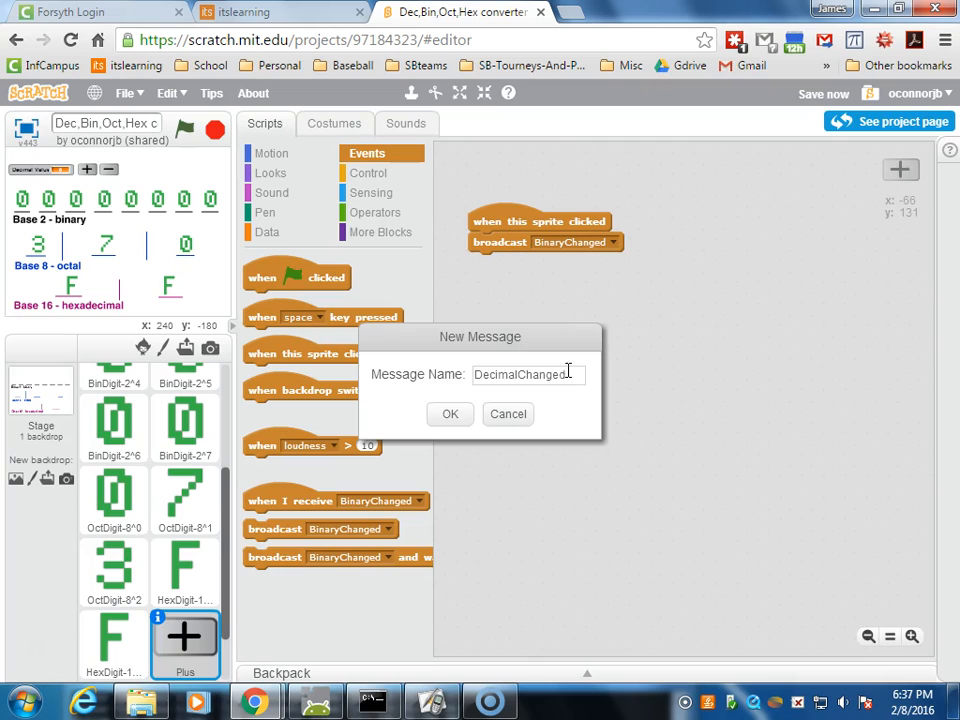
{"action": "left_click", "coordinate": [450, 414]}
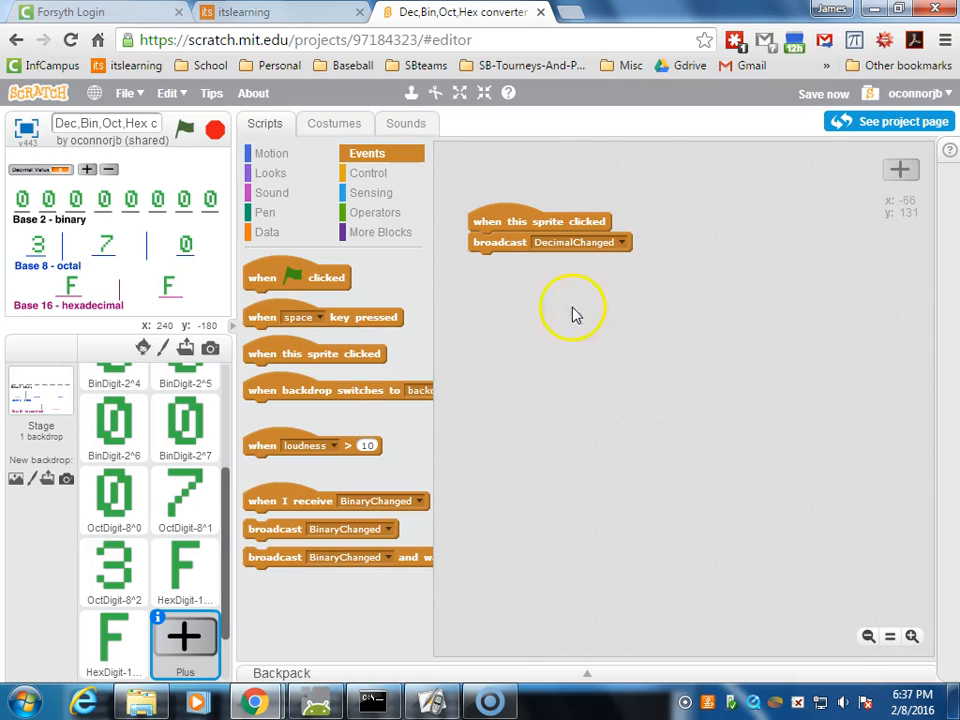
{"action": "mouse_move", "coordinate": [545, 285]}
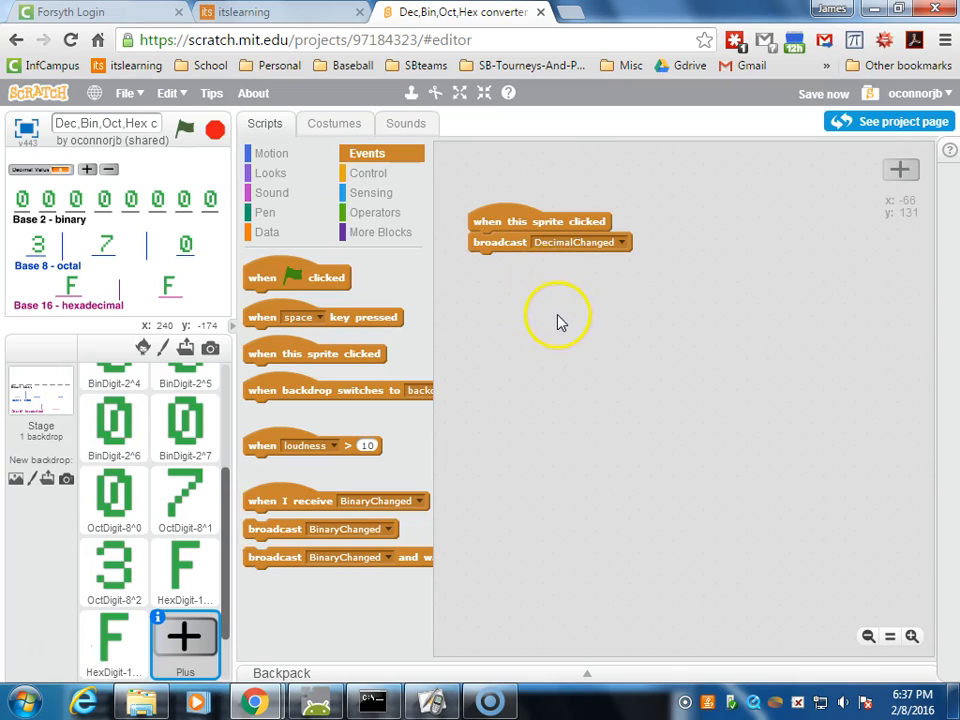
{"action": "mouse_move", "coordinate": [567, 323]}
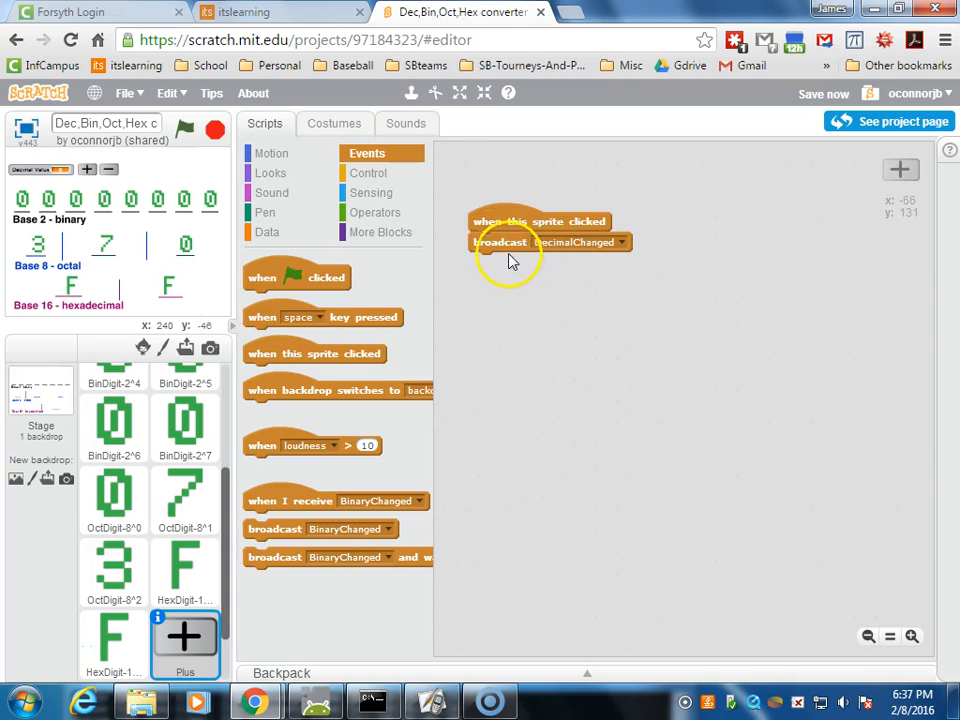
{"action": "left_click_drag", "start_coordinate": [500, 242], "coordinate": [530, 335]}
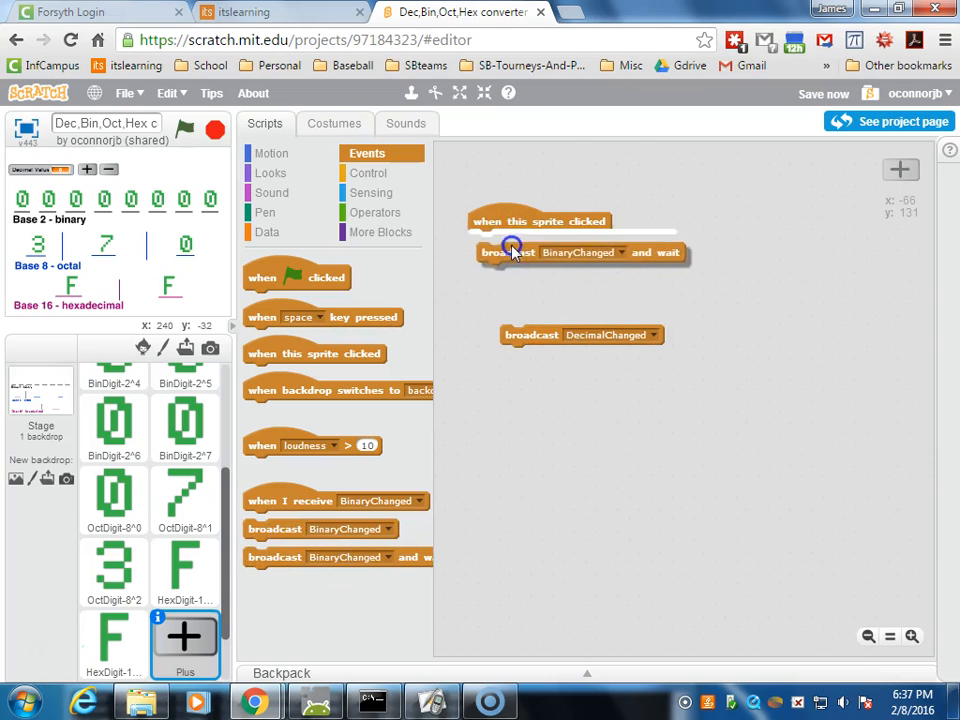
{"action": "left_click_drag", "start_coordinate": [510, 252], "coordinate": [612, 242]}
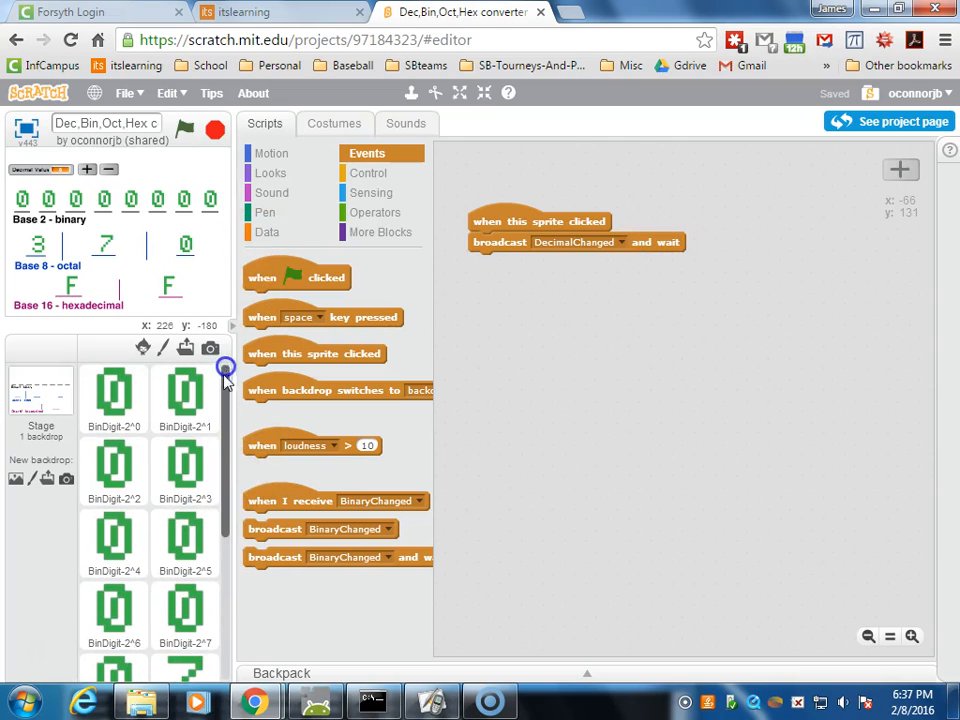
- Add a 'when I receive DecimalChanged' hat to BinDigit-2^0's scripts
{"action": "left_click", "coordinate": [113, 395]}
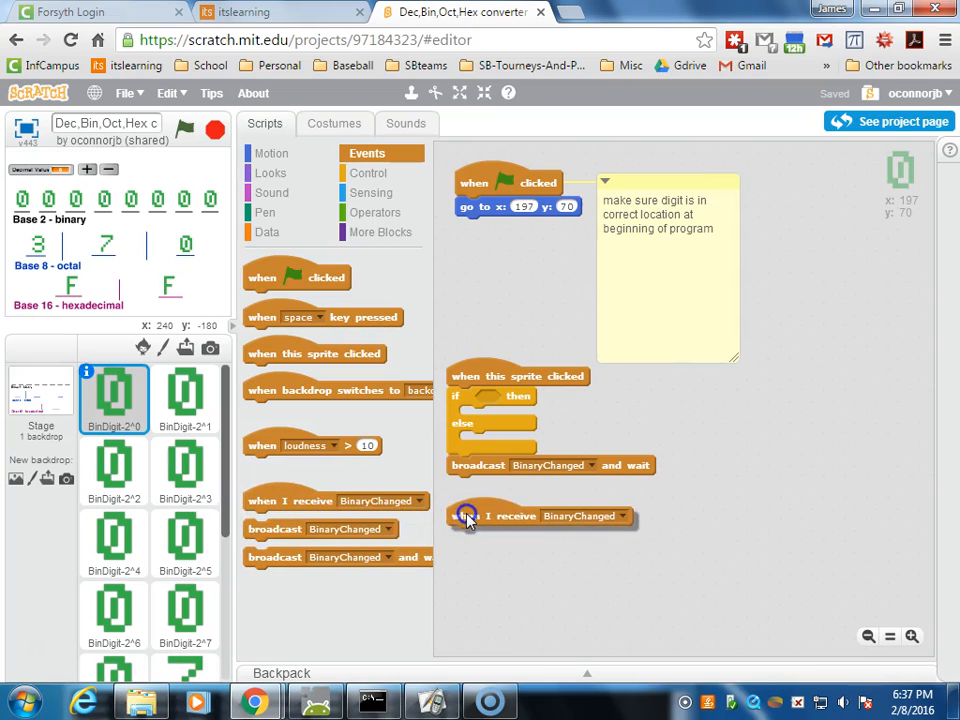
{"action": "left_click_drag", "start_coordinate": [470, 515], "coordinate": [705, 394]}
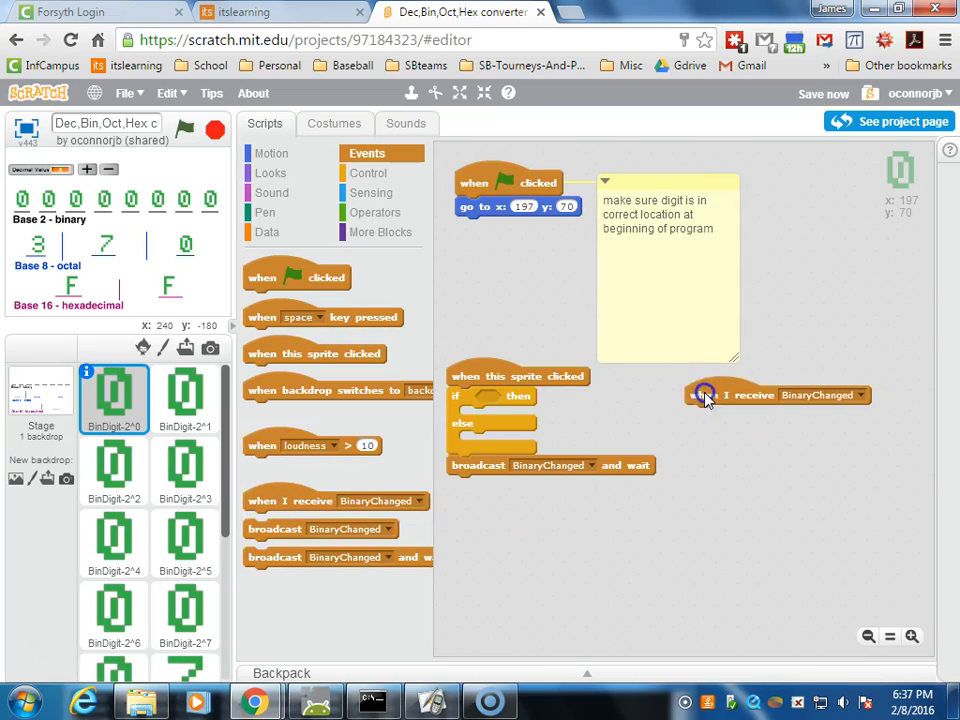
{"action": "left_click", "coordinate": [580, 182]}
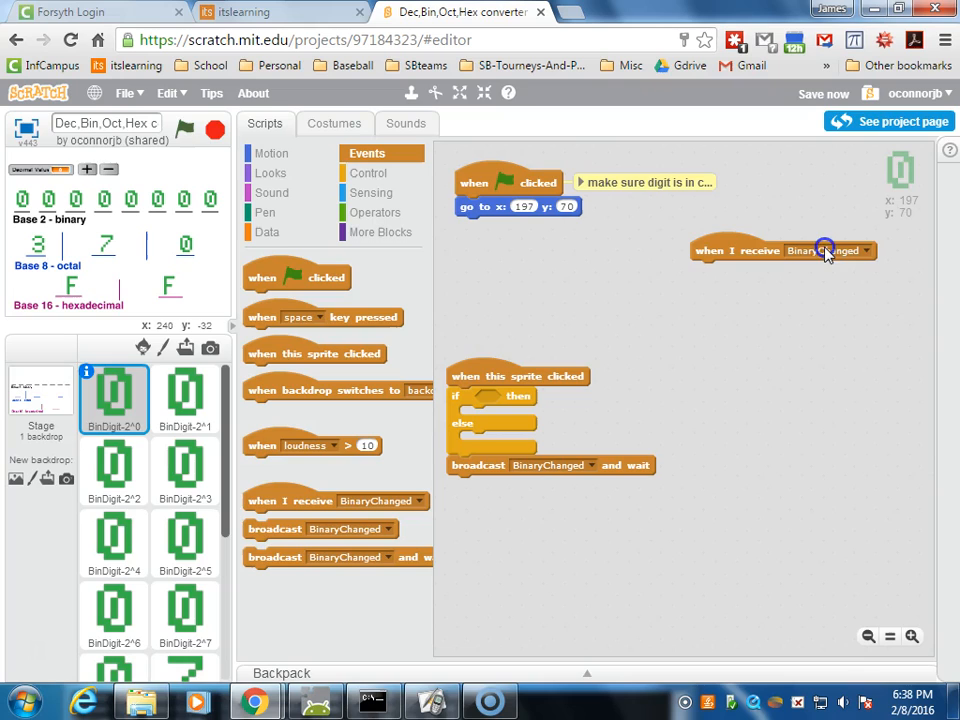
{"action": "left_click", "coordinate": [860, 251]}
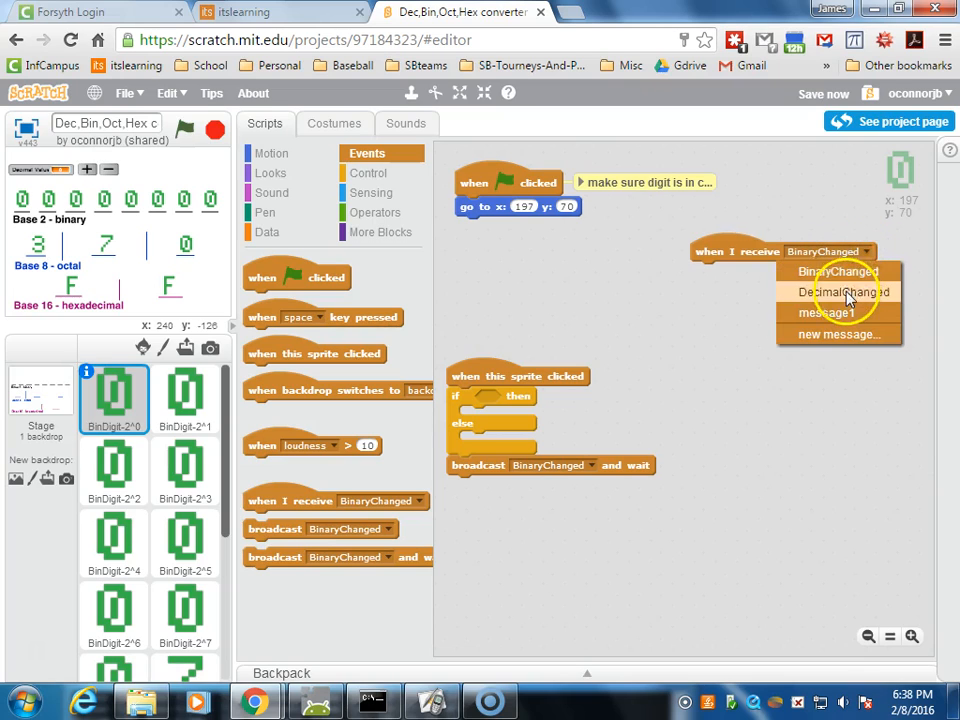
{"action": "left_click", "coordinate": [843, 291]}
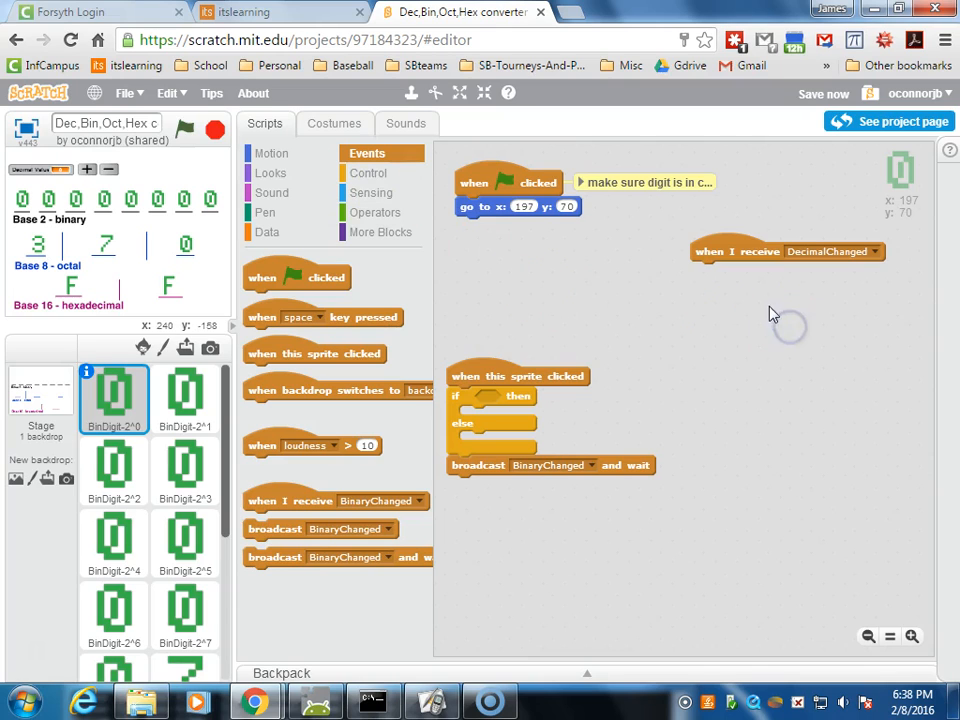
{"action": "left_click", "coordinate": [266, 232]}
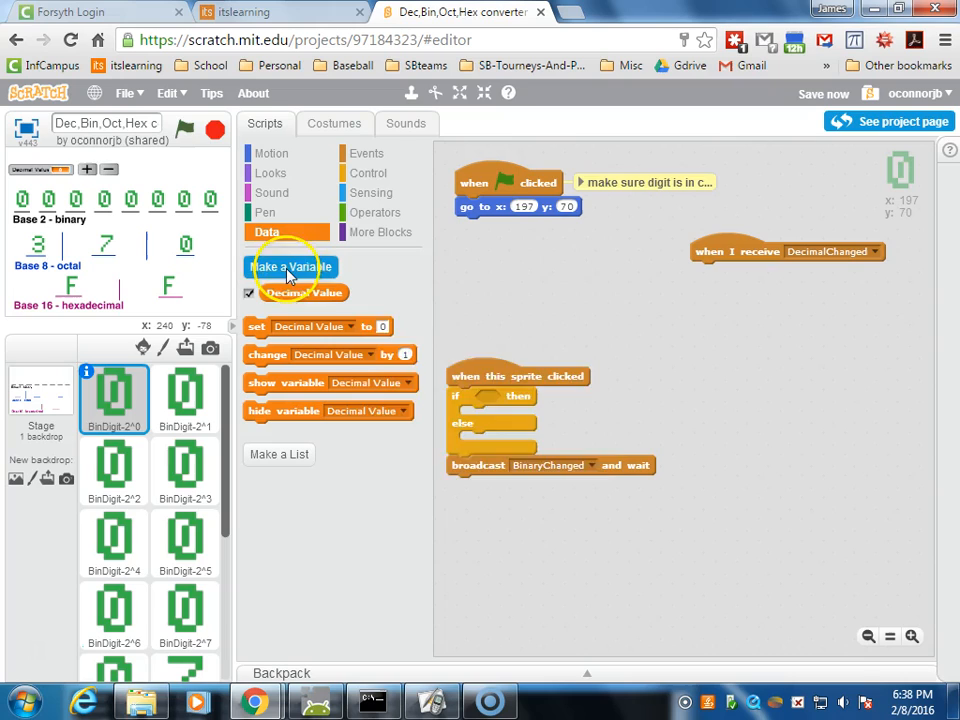
- Make a variable named DecTemp with 'For this sprite only' selected
{"action": "left_click", "coordinate": [290, 266]}
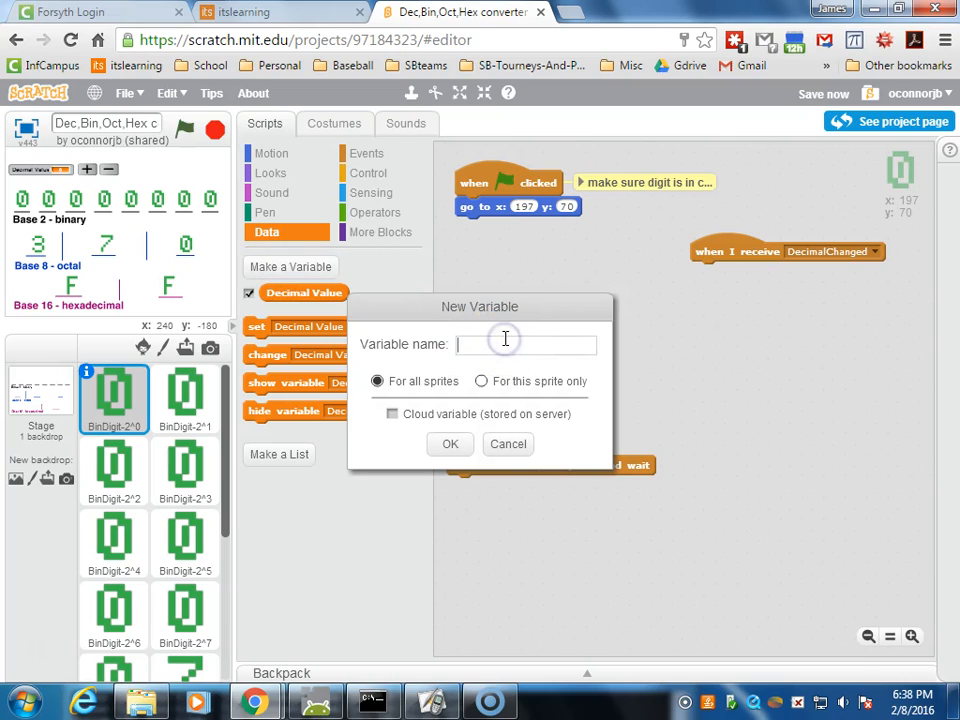
{"action": "type", "text": "DecTe"}
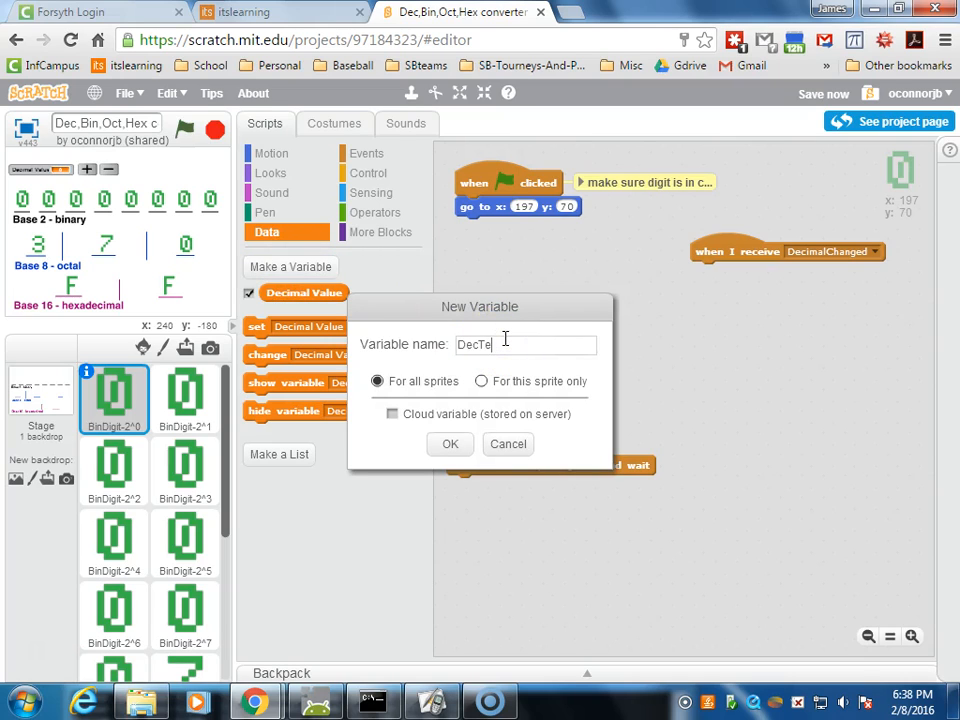
{"action": "type", "text": "mp"}
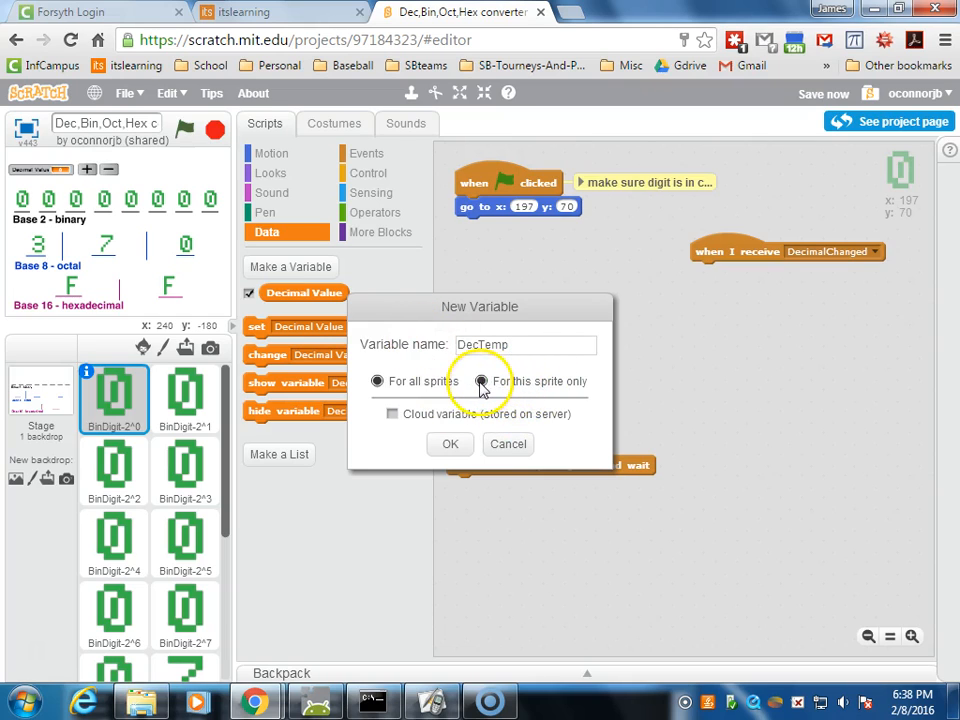
{"action": "left_click", "coordinate": [480, 381]}
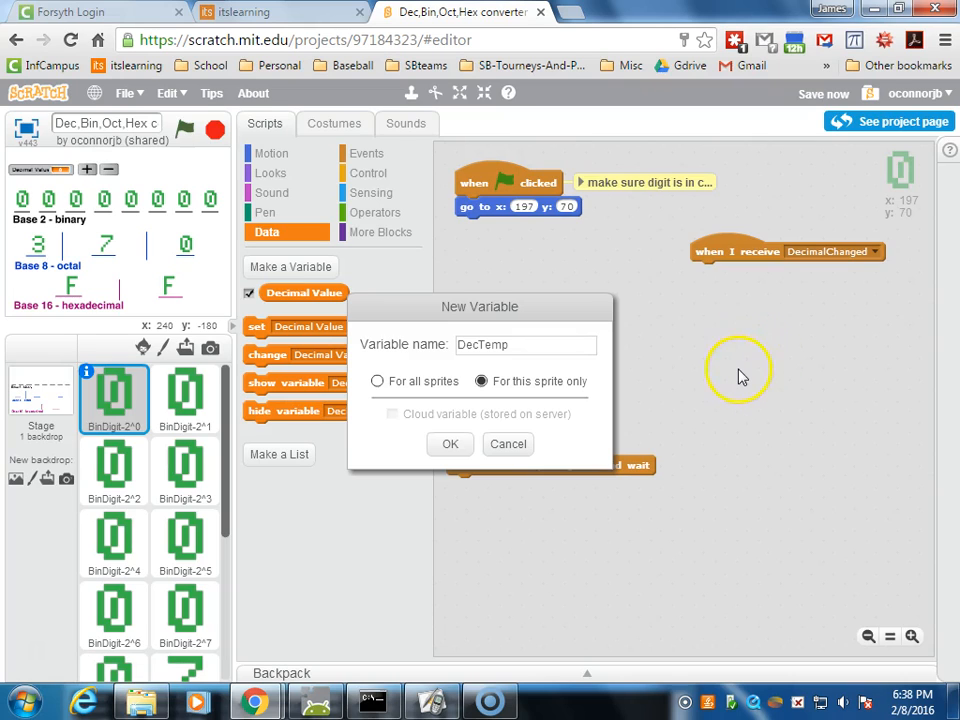
{"action": "mouse_move", "coordinate": [750, 355]}
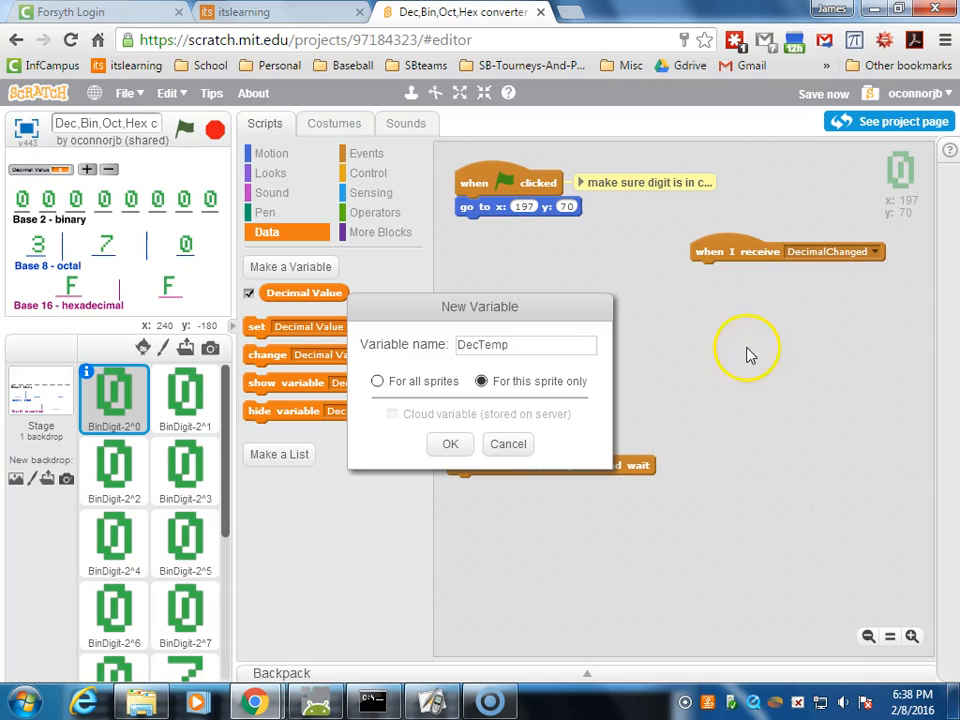
{"action": "mouse_move", "coordinate": [668, 431]}
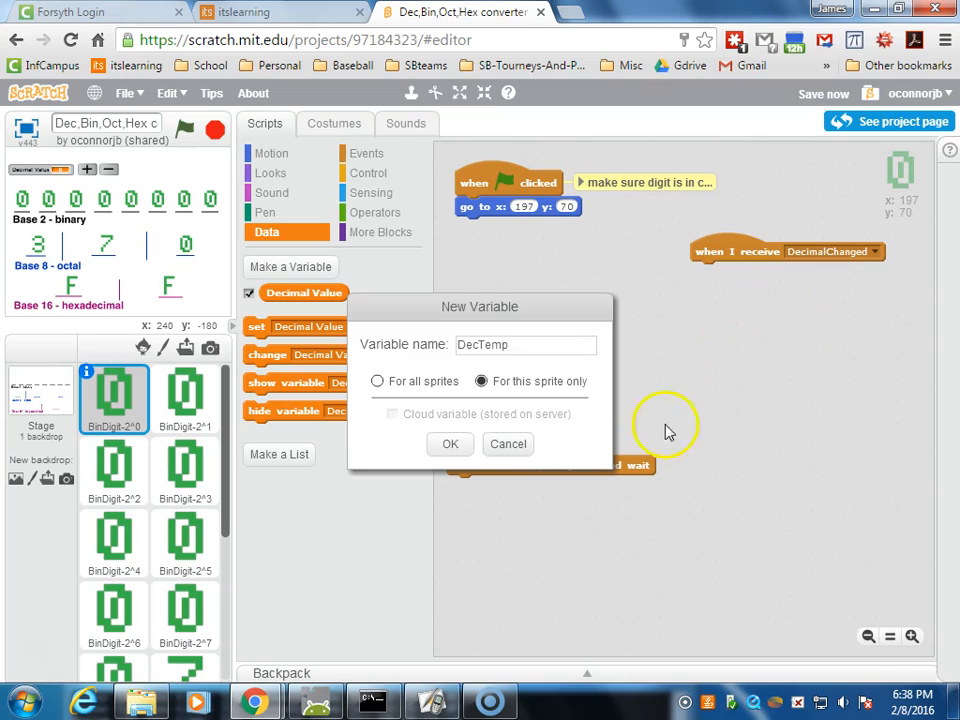
{"action": "mouse_move", "coordinate": [450, 444]}
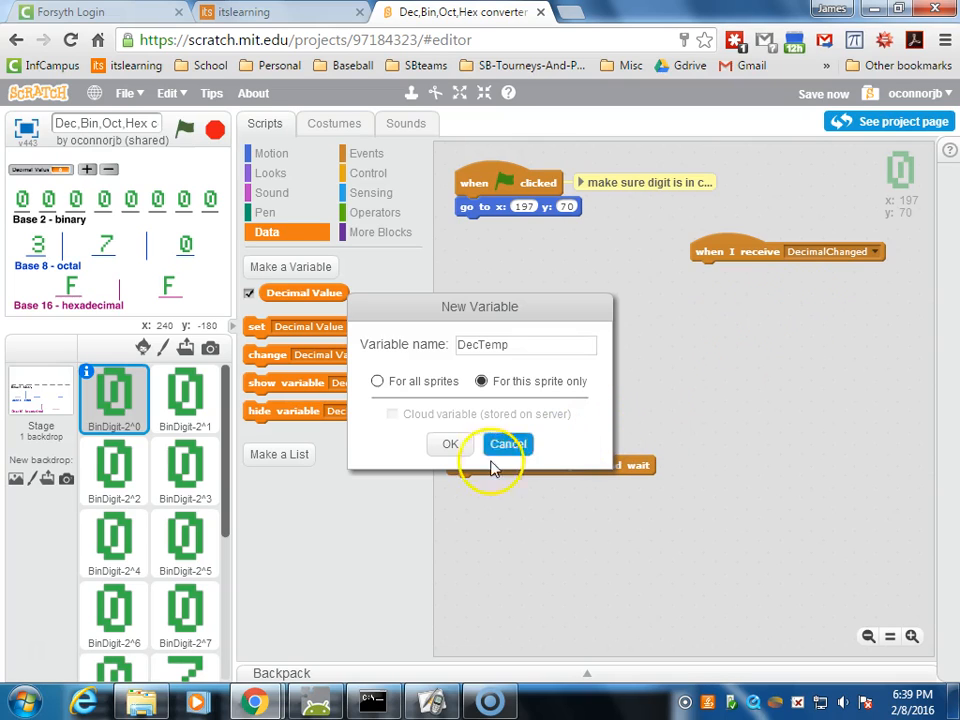
{"action": "left_click", "coordinate": [450, 444]}
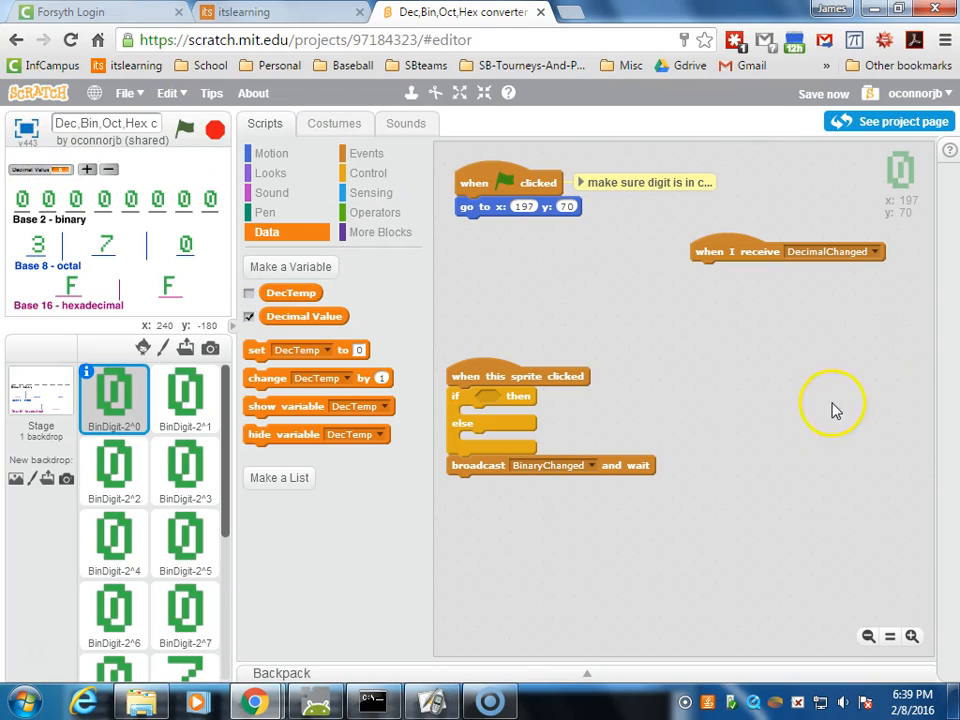
{"action": "mouse_move", "coordinate": [735, 380]}
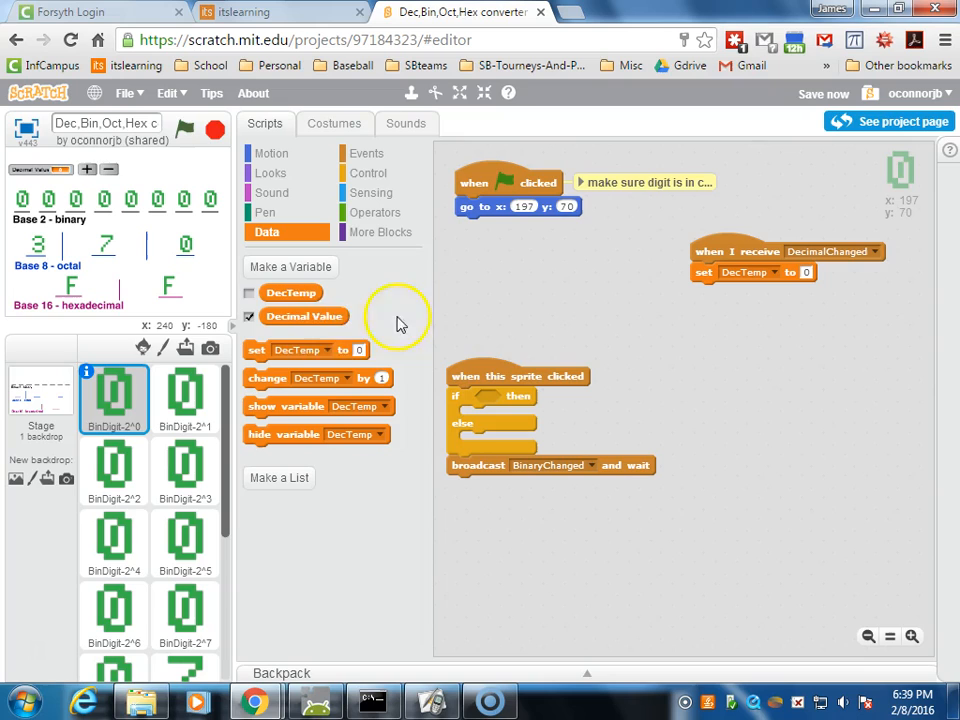
- Drop the Decimal Value reporter into the 'set DecTemp to' block's slot
{"action": "left_click_drag", "start_coordinate": [304, 316], "coordinate": [843, 335]}
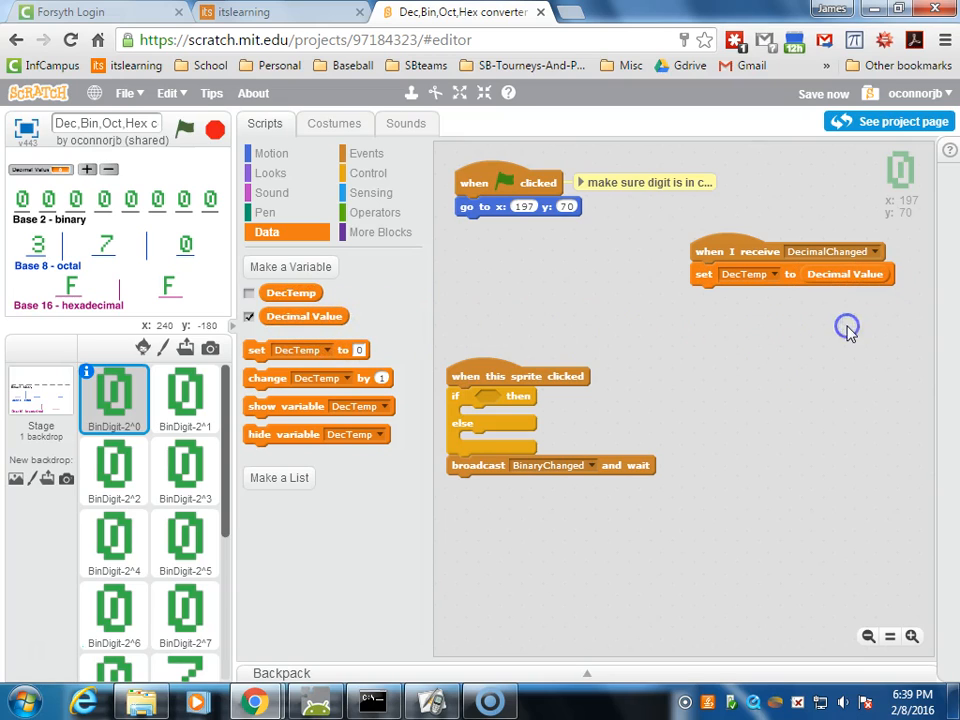
{"action": "mouse_move", "coordinate": [825, 352]}
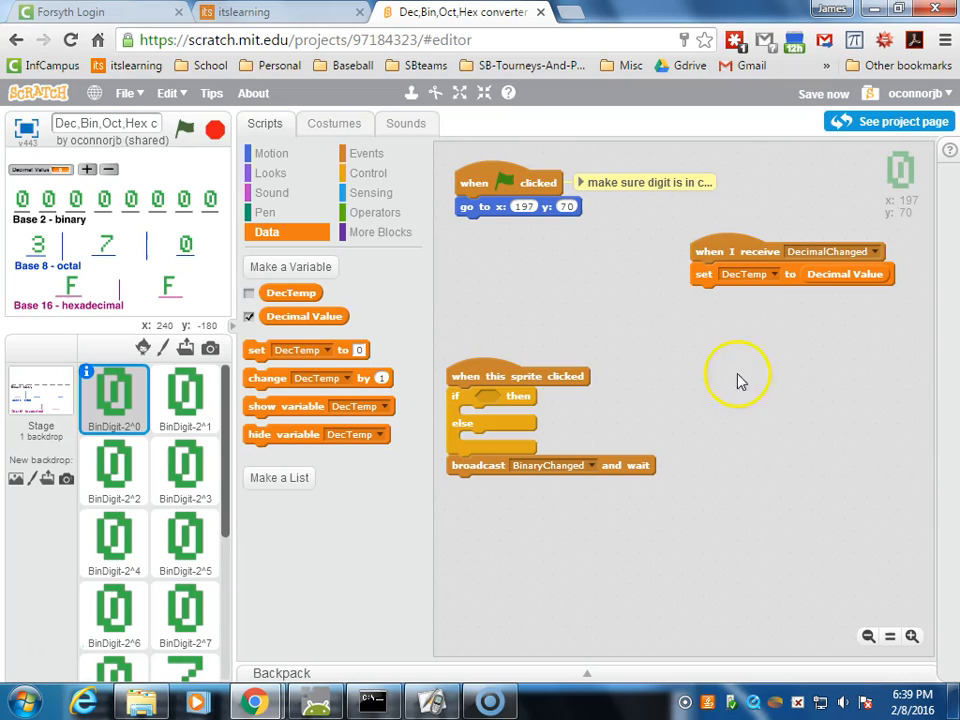
{"action": "mouse_move", "coordinate": [752, 359]}
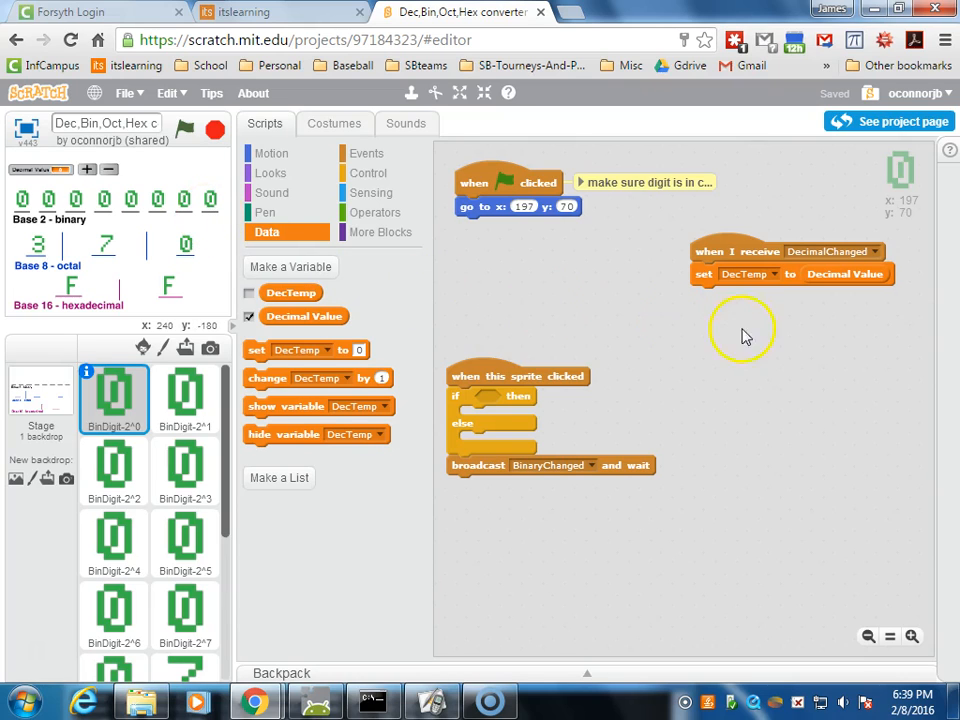
{"action": "mouse_move", "coordinate": [740, 285]}
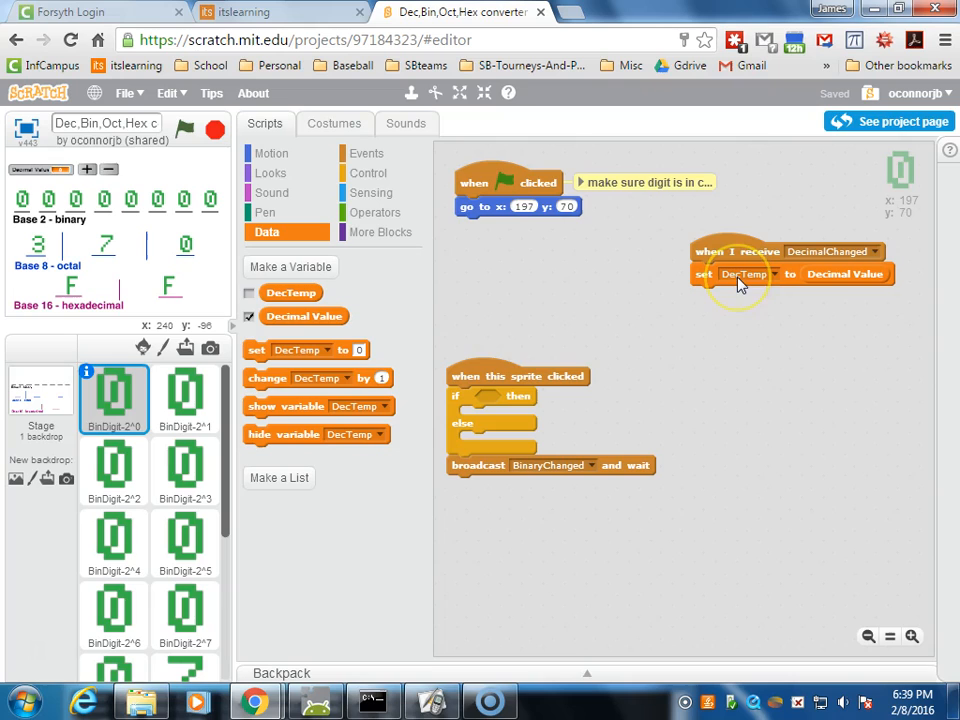
{"action": "mouse_move", "coordinate": [745, 350]}
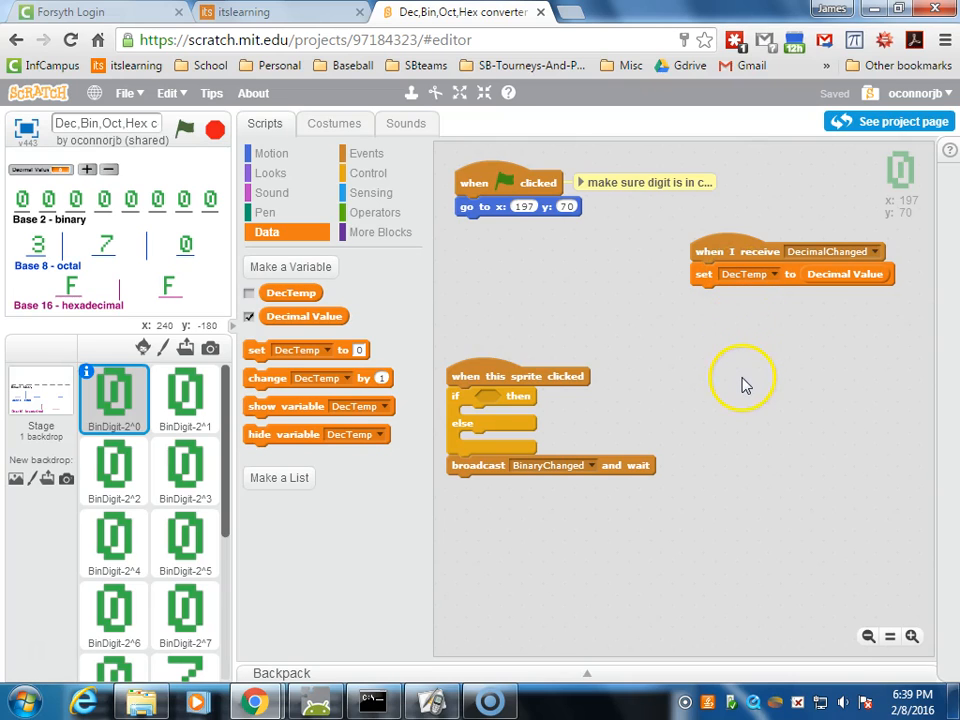
- Add an if-else testing DecTemp mod 2 = 0 below the set block
{"action": "left_click", "coordinate": [376, 212]}
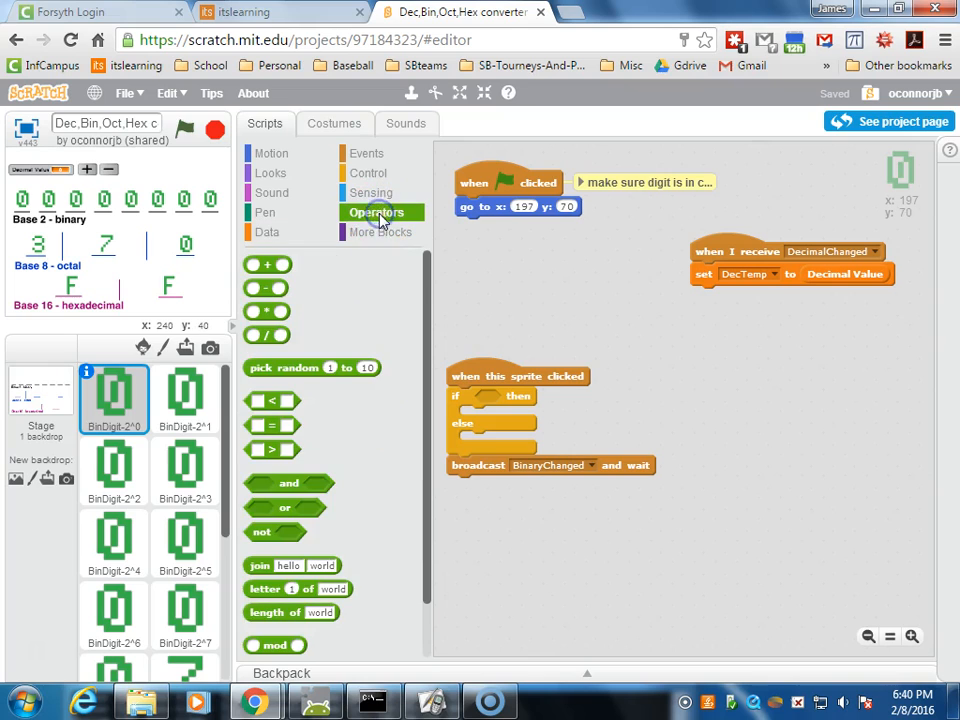
{"action": "scroll", "scroll_direction": "down", "scroll_amount": 3}
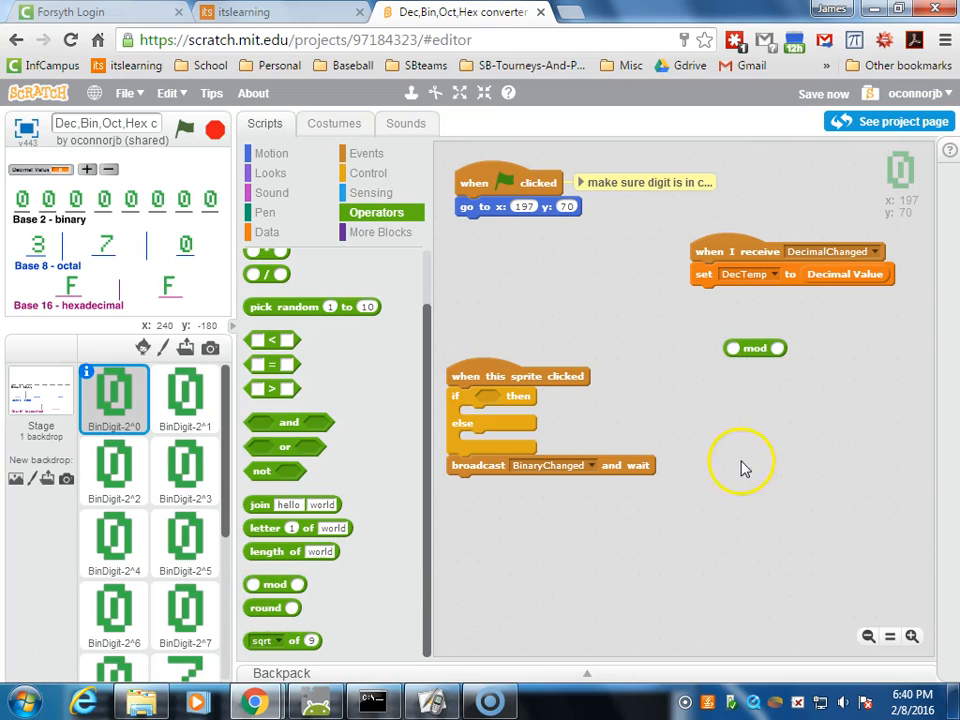
{"action": "left_click", "coordinate": [266, 232]}
{"action": "type", "text": "2"}
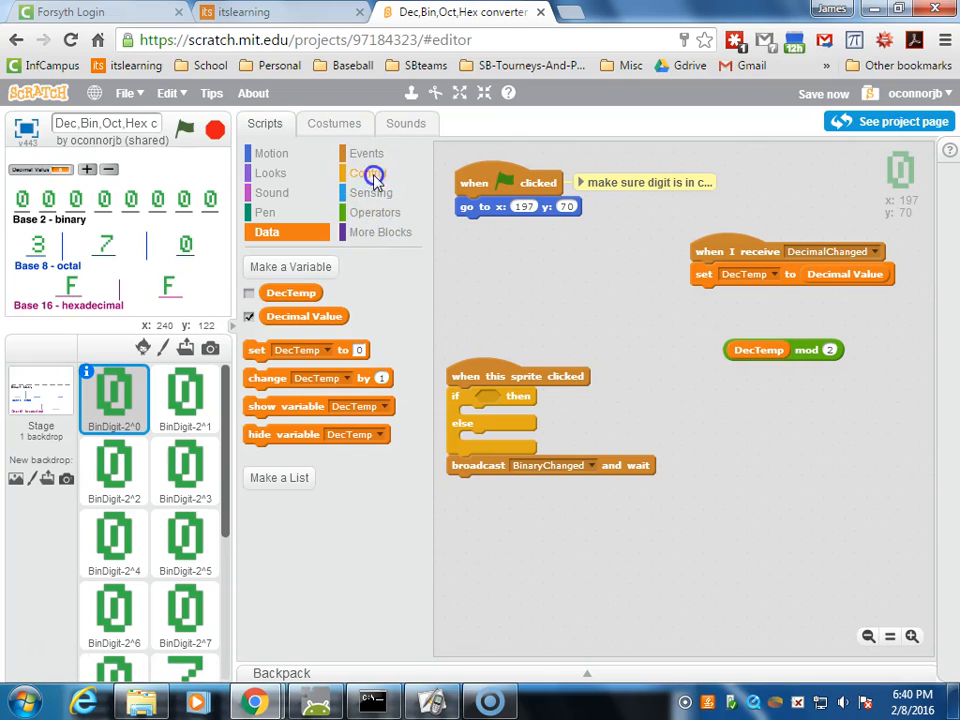
{"action": "left_click", "coordinate": [368, 172]}
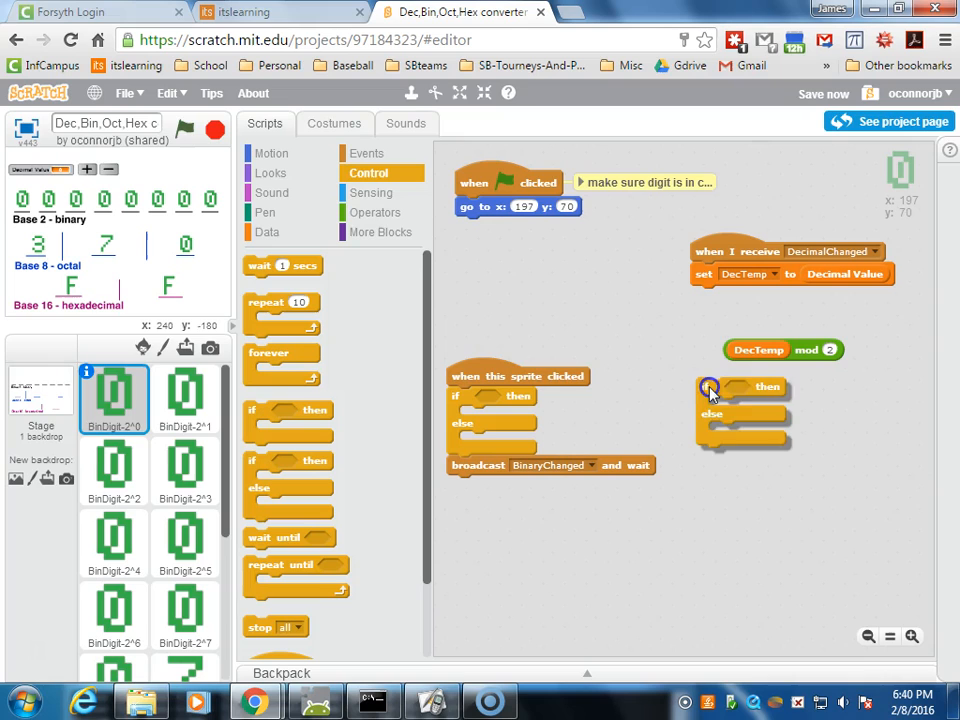
{"action": "left_click", "coordinate": [376, 212]}
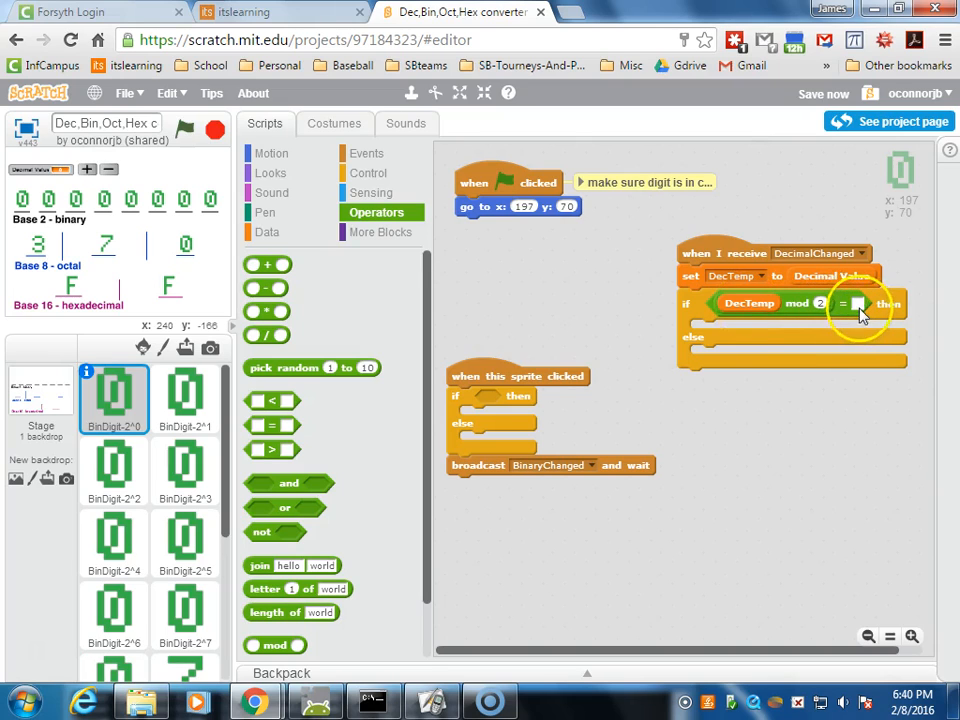
{"action": "left_click", "coordinate": [857, 303]}
{"action": "type", "text": "0"}
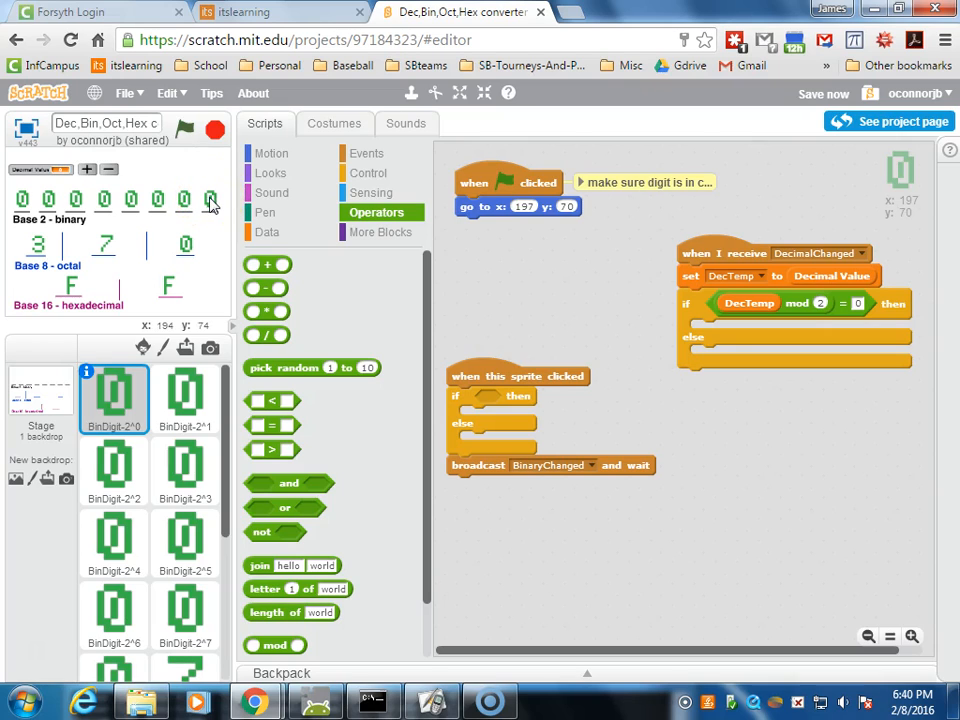
{"action": "mouse_move", "coordinate": [333, 251]}
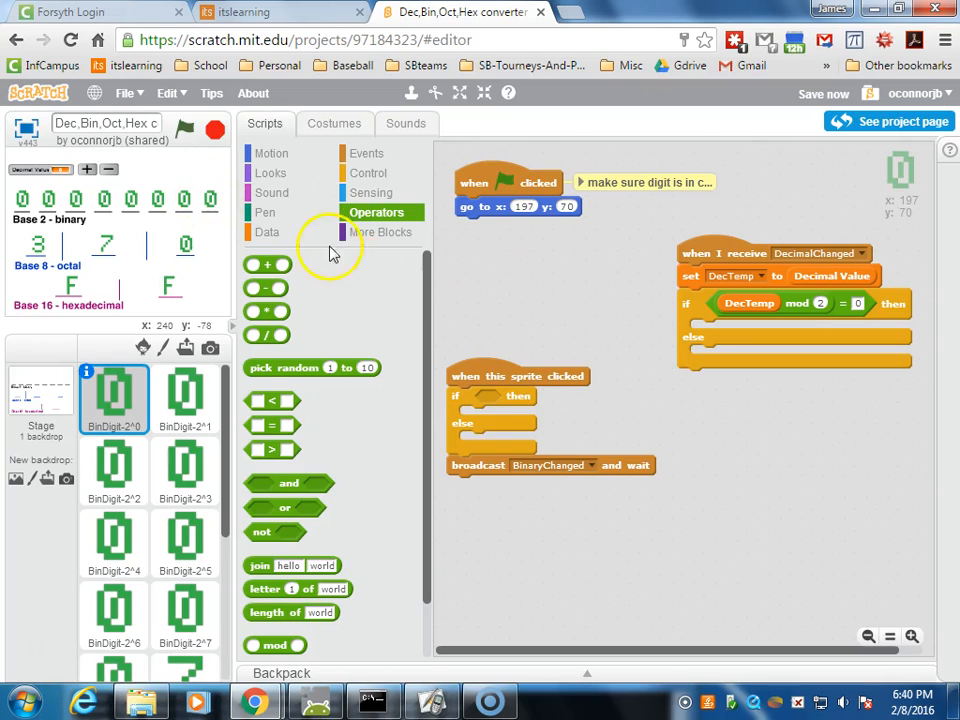
- Put 'switch costume to BinDigit-0' in the if branch
{"action": "left_click", "coordinate": [270, 173]}
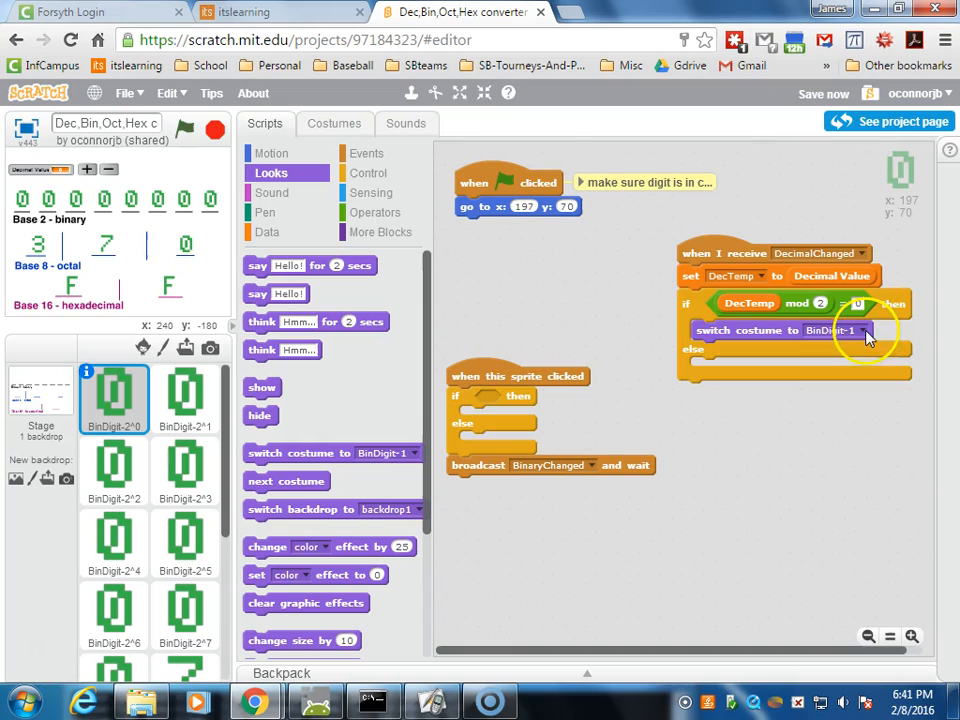
{"action": "left_click", "coordinate": [866, 330]}
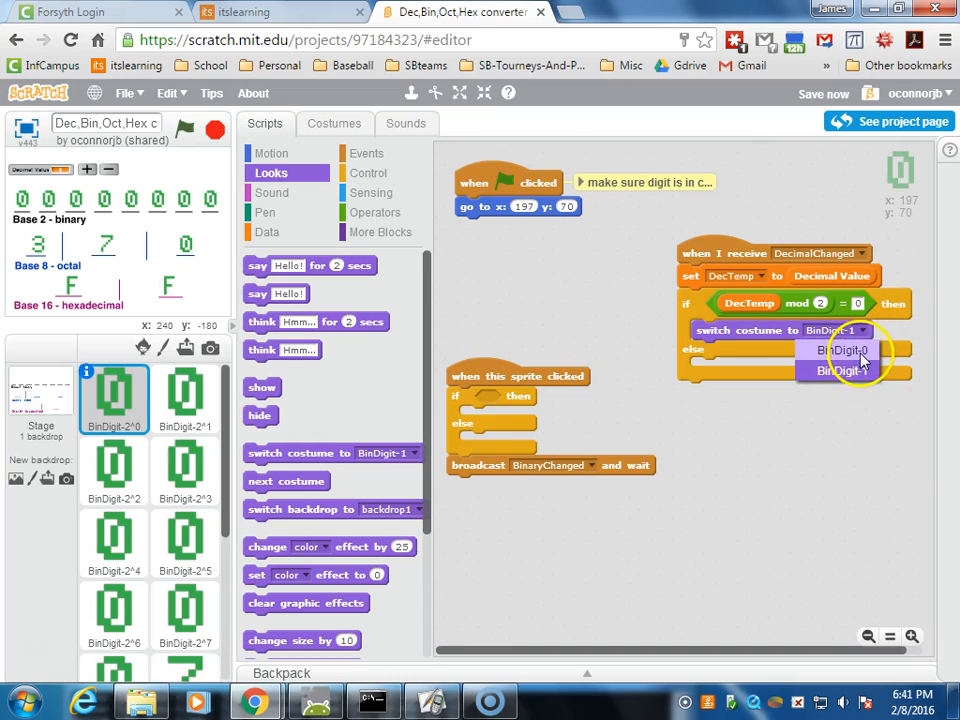
{"action": "left_click", "coordinate": [838, 350]}
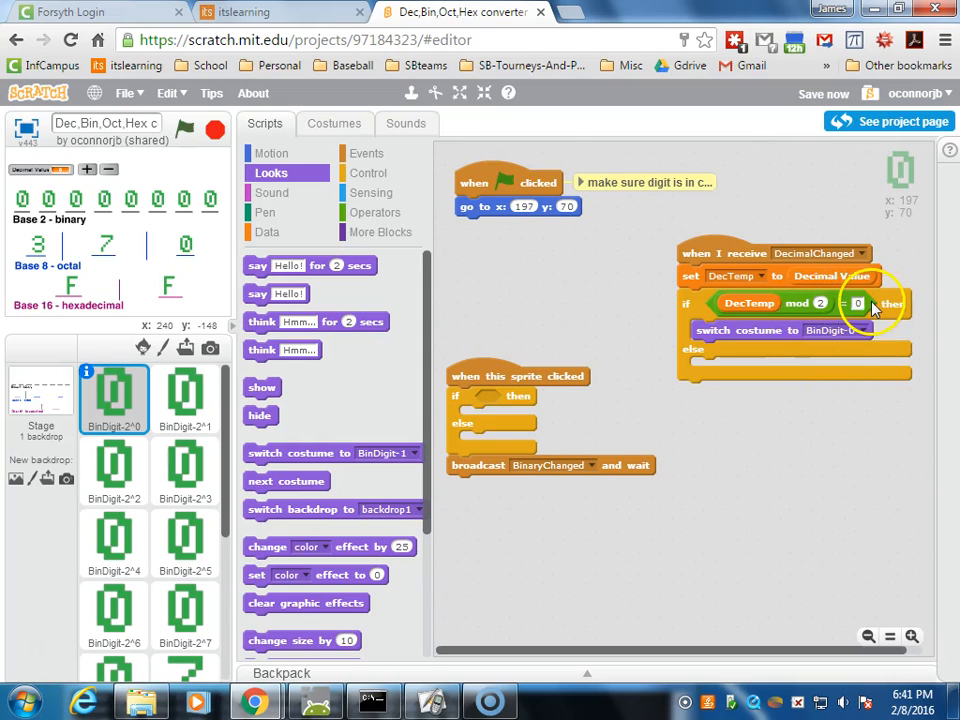
{"action": "mouse_move", "coordinate": [865, 305]}
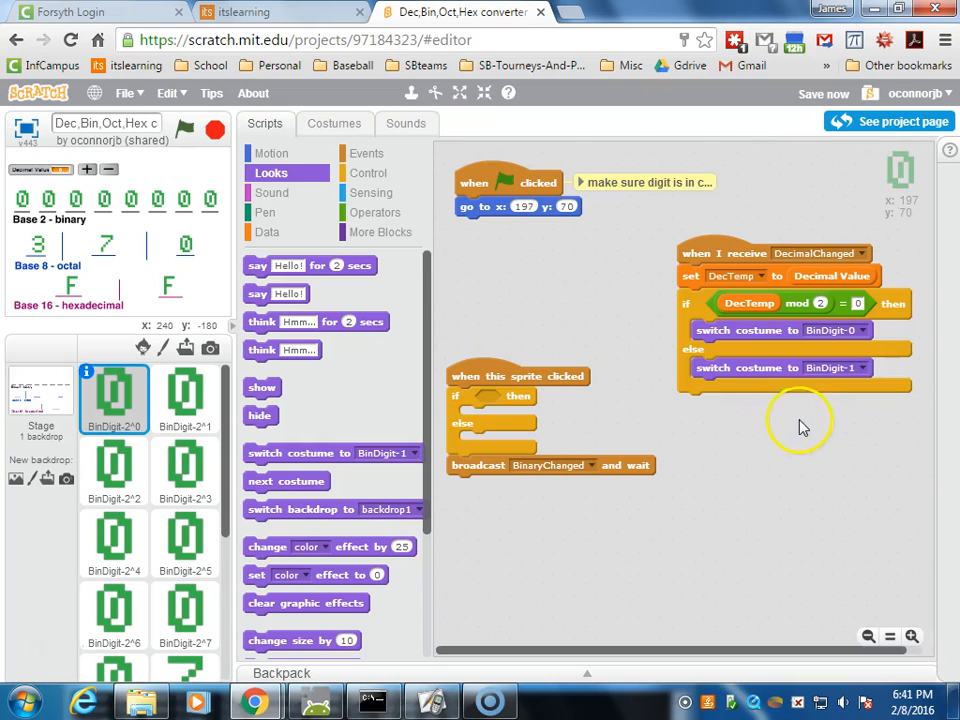
{"action": "mouse_move", "coordinate": [845, 332]}
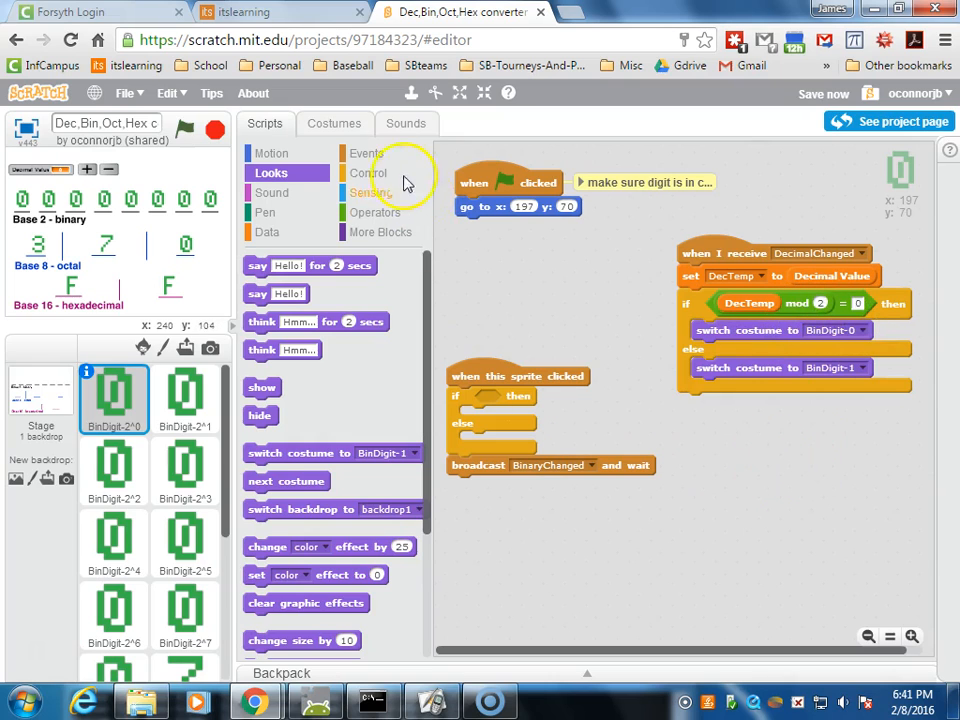
- Bring up the Events blocks for 'broadcast BinaryChanged and wait' below the if-else
{"action": "left_click", "coordinate": [366, 153]}
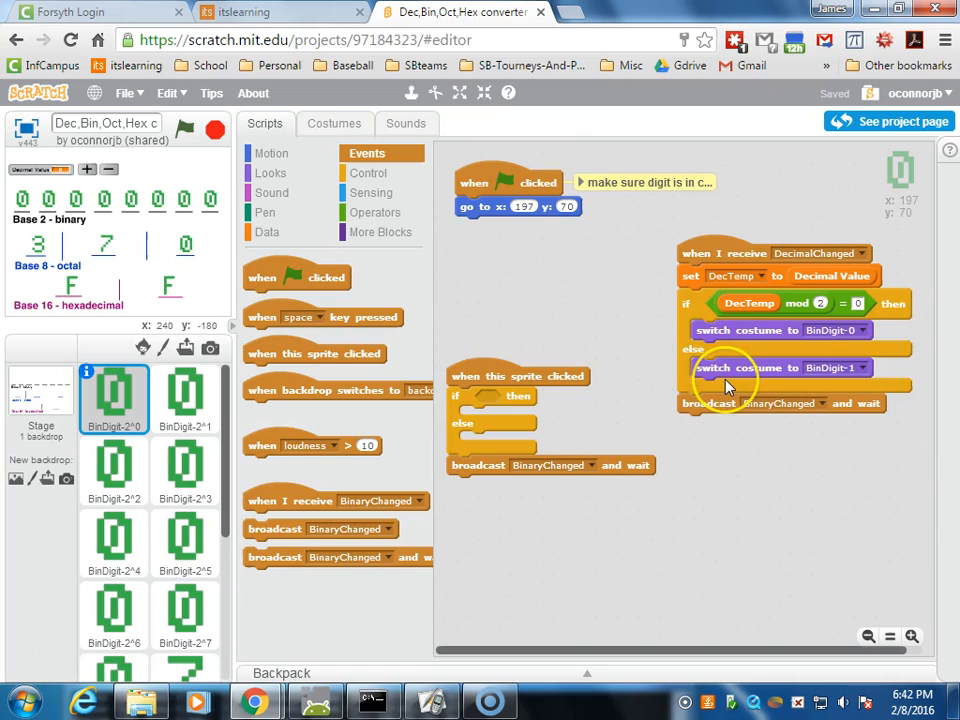
{"action": "mouse_move", "coordinate": [737, 467]}
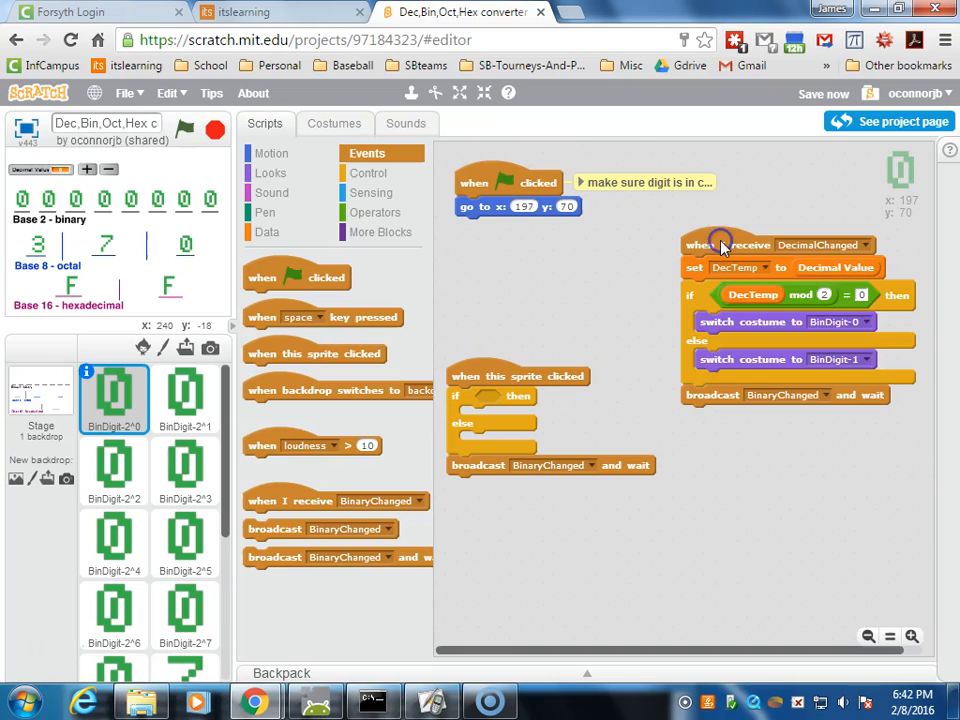
- Duplicate the DecimalChanged script and drop the copy onto the BinDigit-2^1 thumbnail
{"action": "right_click", "coordinate": [722, 245]}
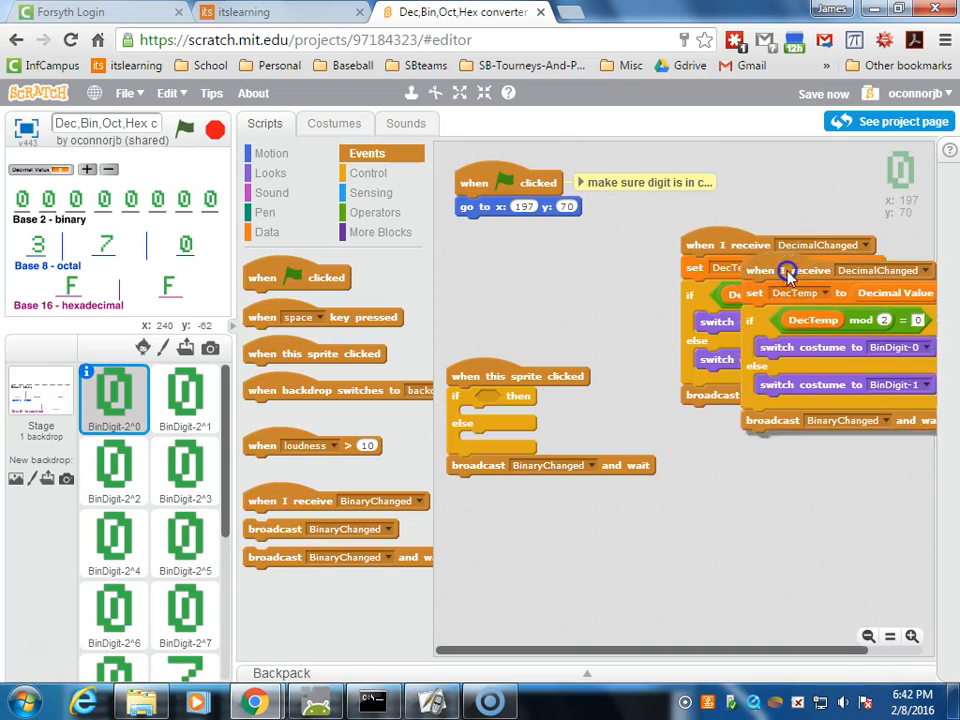
{"action": "left_click_drag", "start_coordinate": [790, 270], "coordinate": [210, 415]}
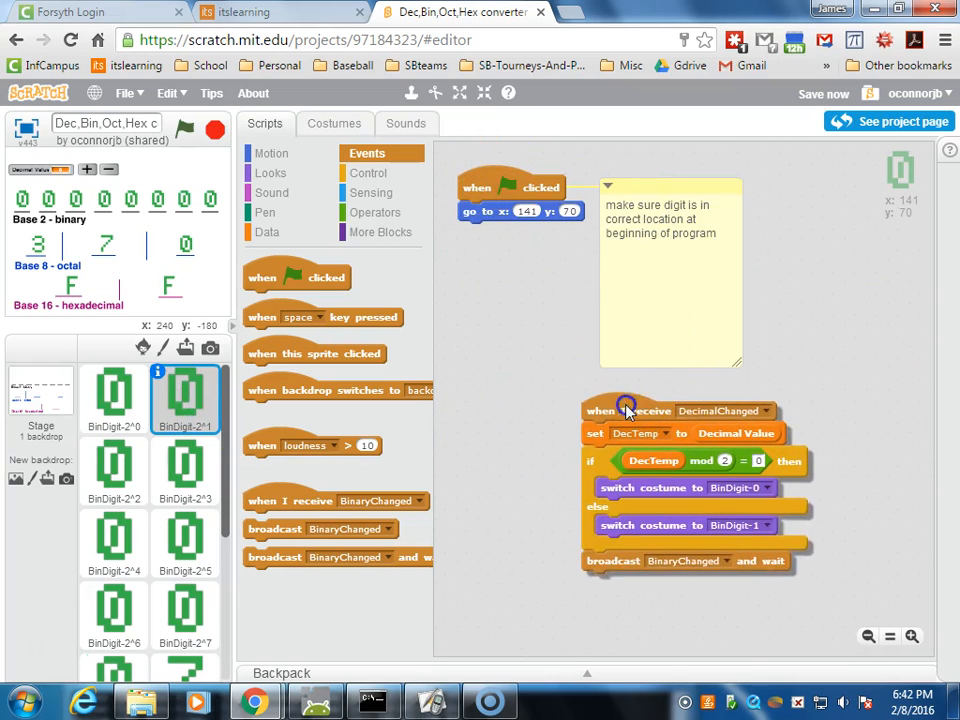
{"action": "left_click", "coordinate": [607, 187]}
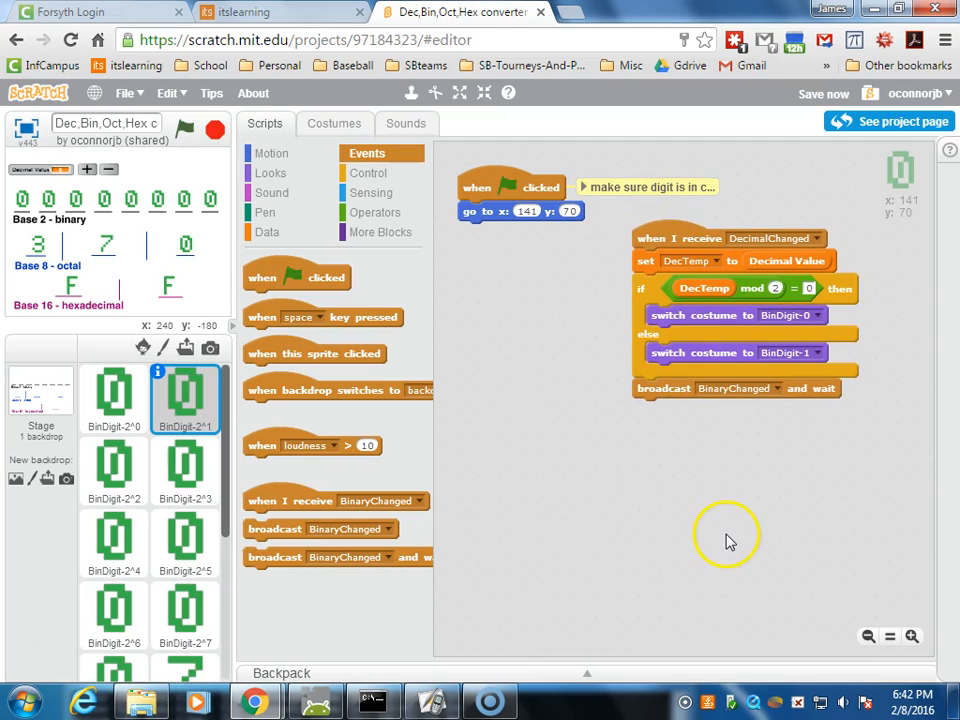
{"action": "mouse_move", "coordinate": [865, 315]}
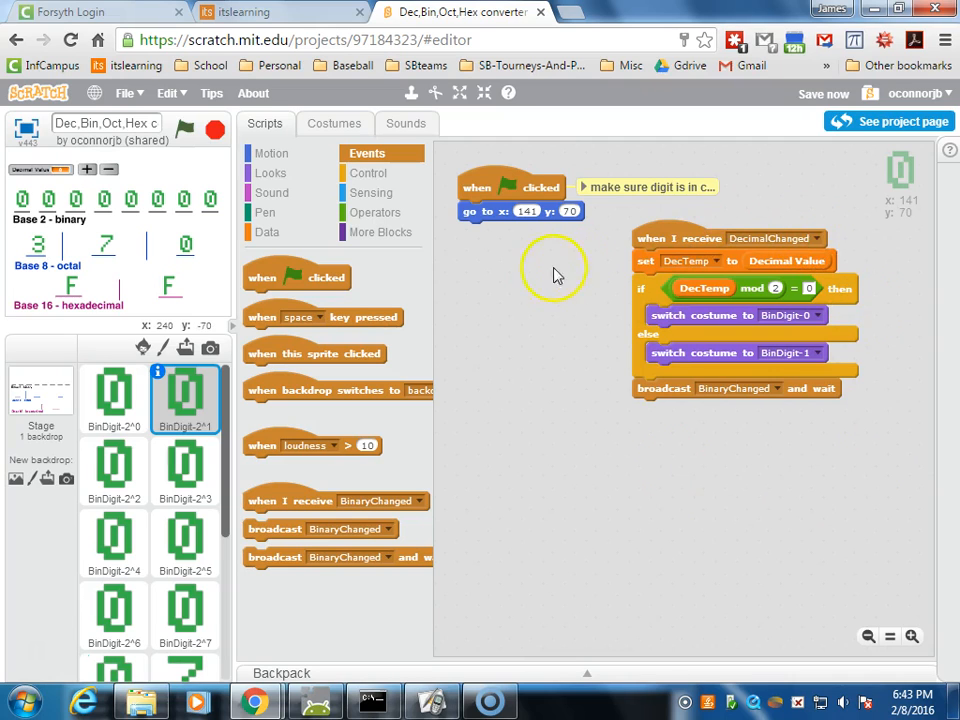
- Show the Data blocks in BinDigit-2^1 to add a second 'set DecTemp to 0'
{"action": "left_click", "coordinate": [266, 232]}
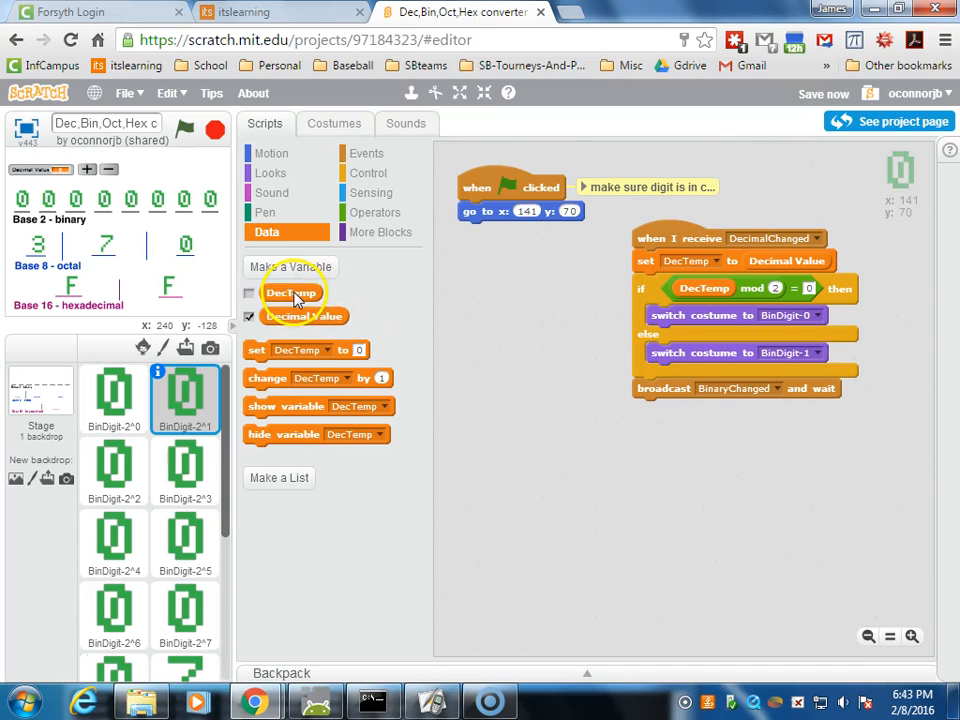
{"action": "mouse_move", "coordinate": [398, 310]}
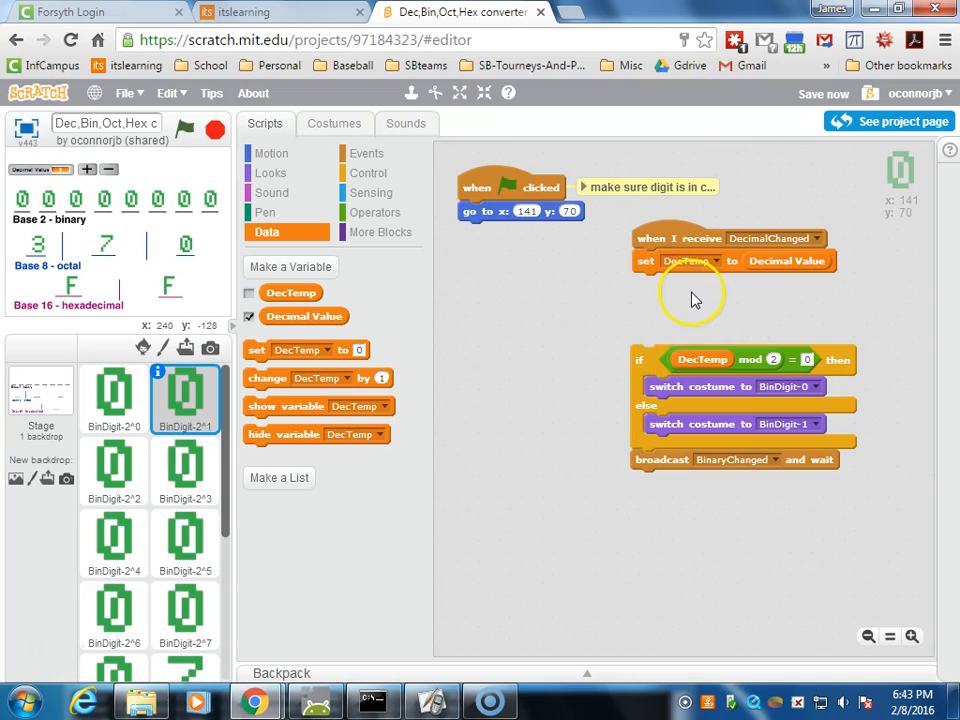
{"action": "mouse_move", "coordinate": [697, 435]}
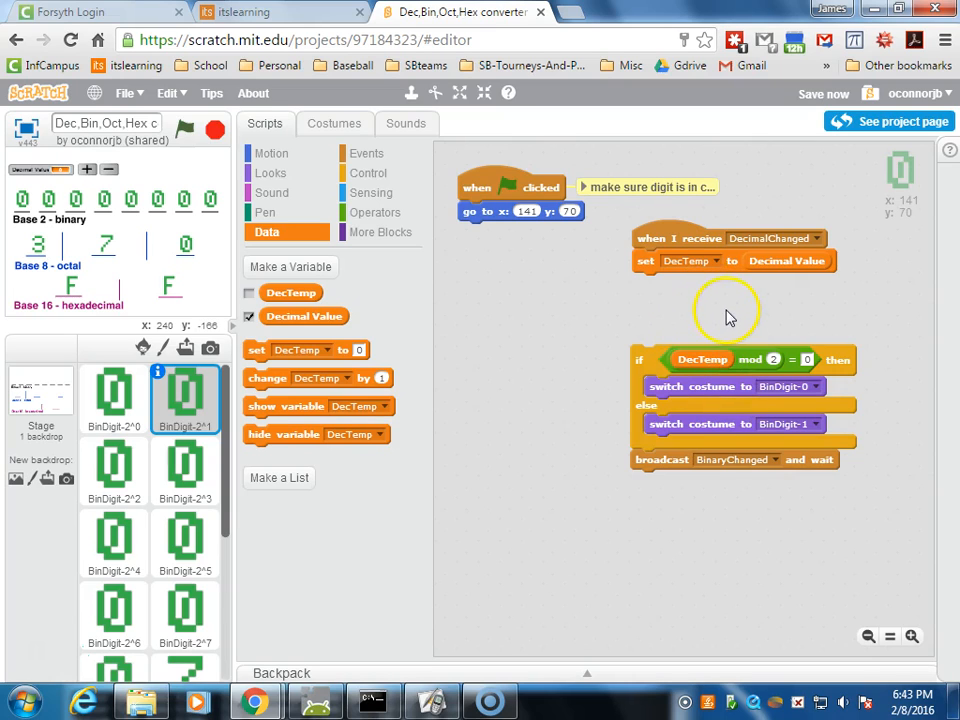
{"action": "mouse_move", "coordinate": [272, 365]}
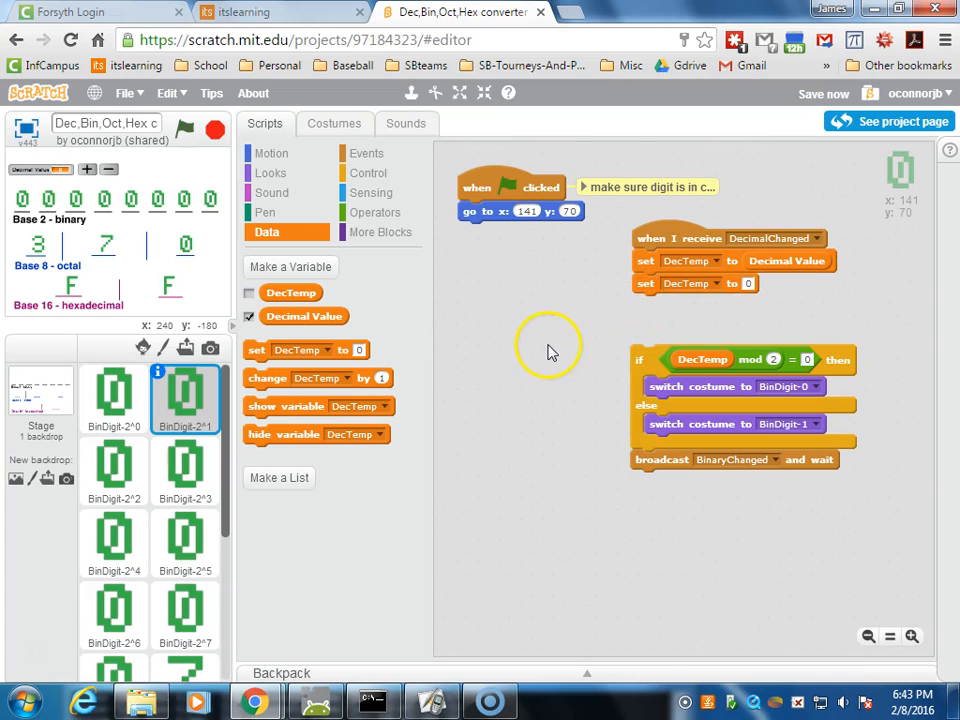
- Assemble a loose DecTemp / 2 reporter using the Operators and Data palettes
{"action": "left_click", "coordinate": [376, 212]}
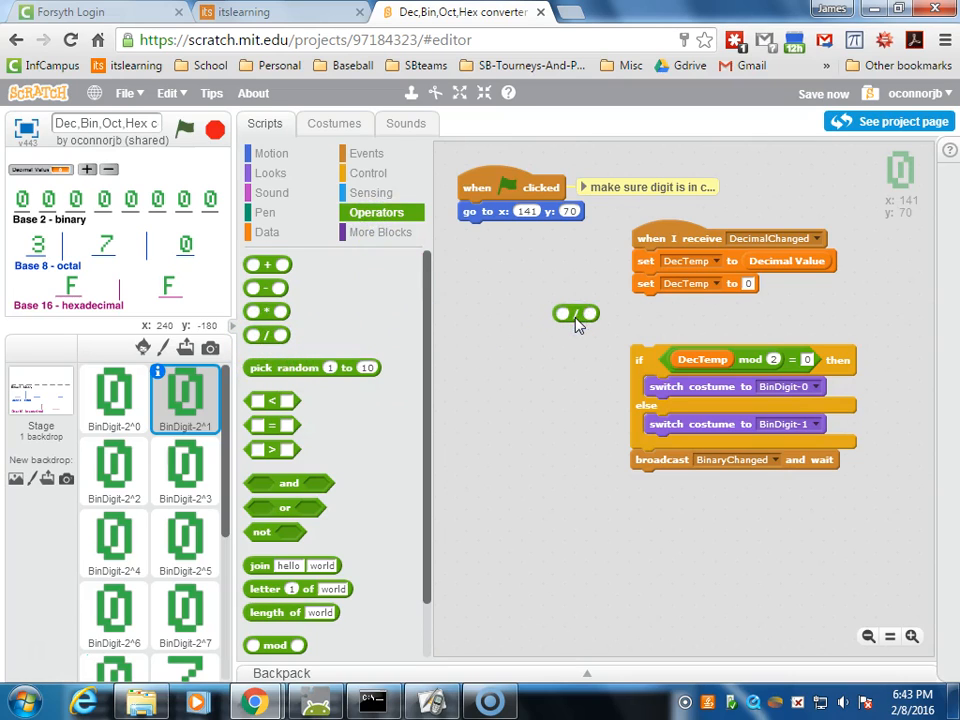
{"action": "left_click", "coordinate": [264, 231]}
{"action": "type", "text": "2"}
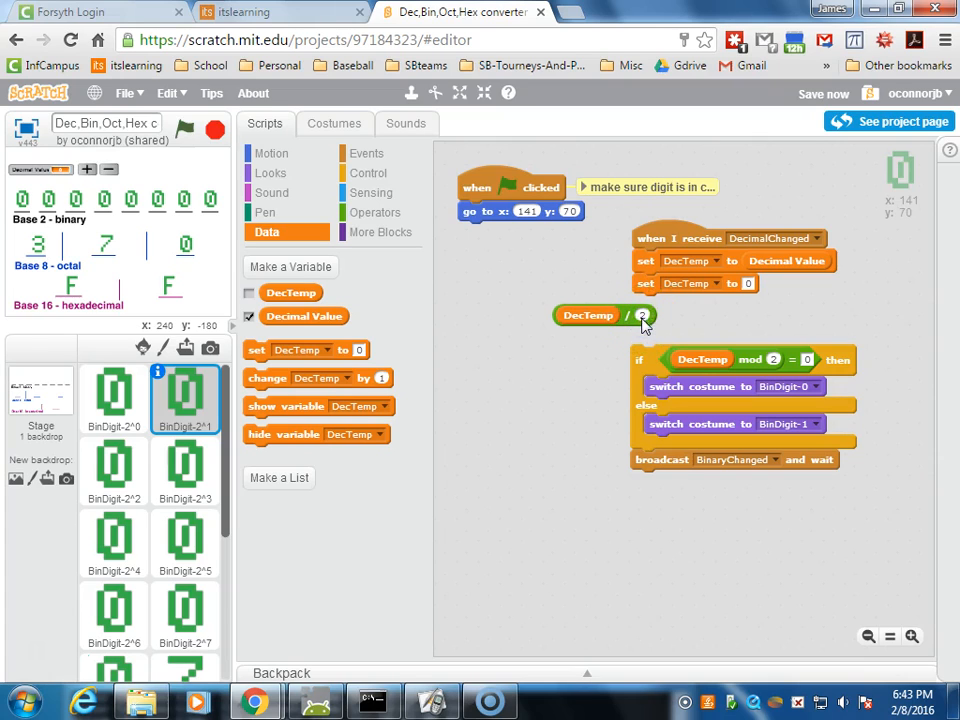
{"action": "mouse_move", "coordinate": [560, 420]}
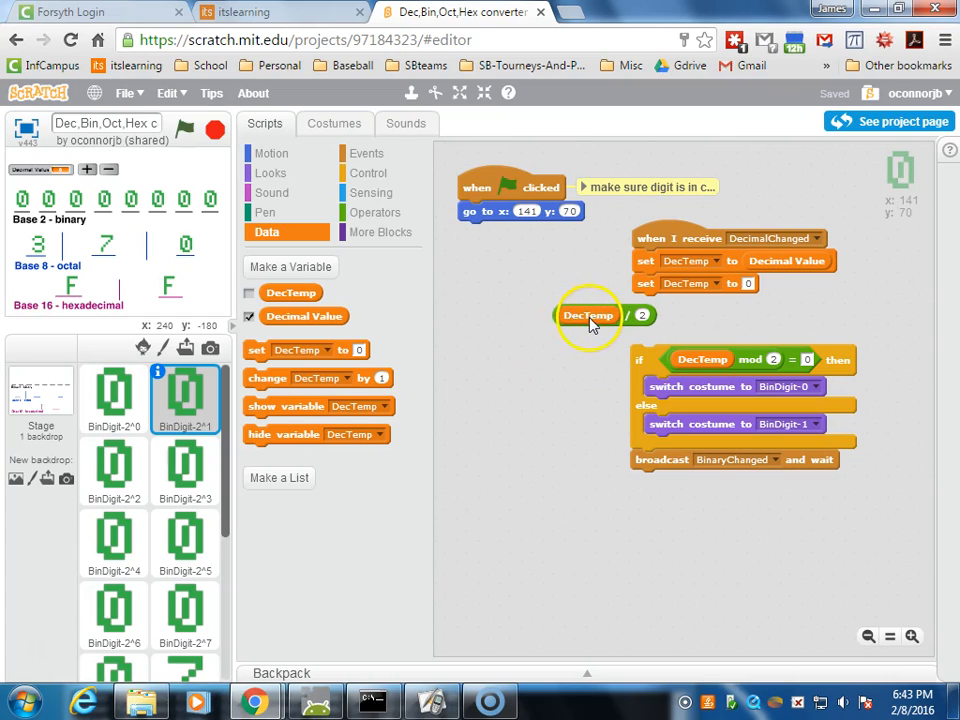
{"action": "mouse_move", "coordinate": [650, 328]}
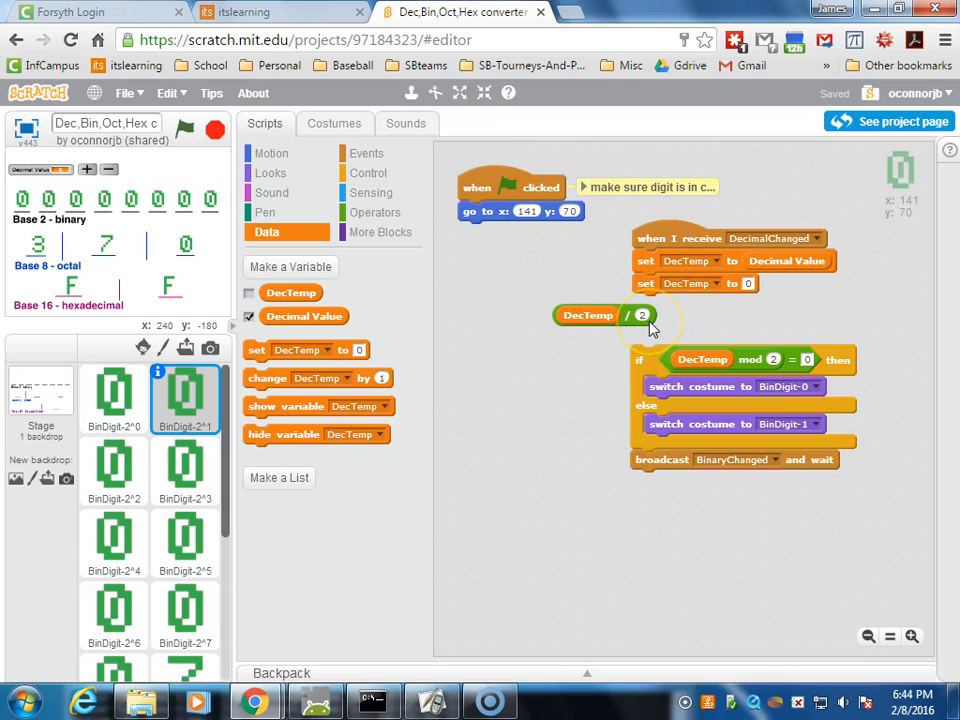
{"action": "mouse_move", "coordinate": [735, 315]}
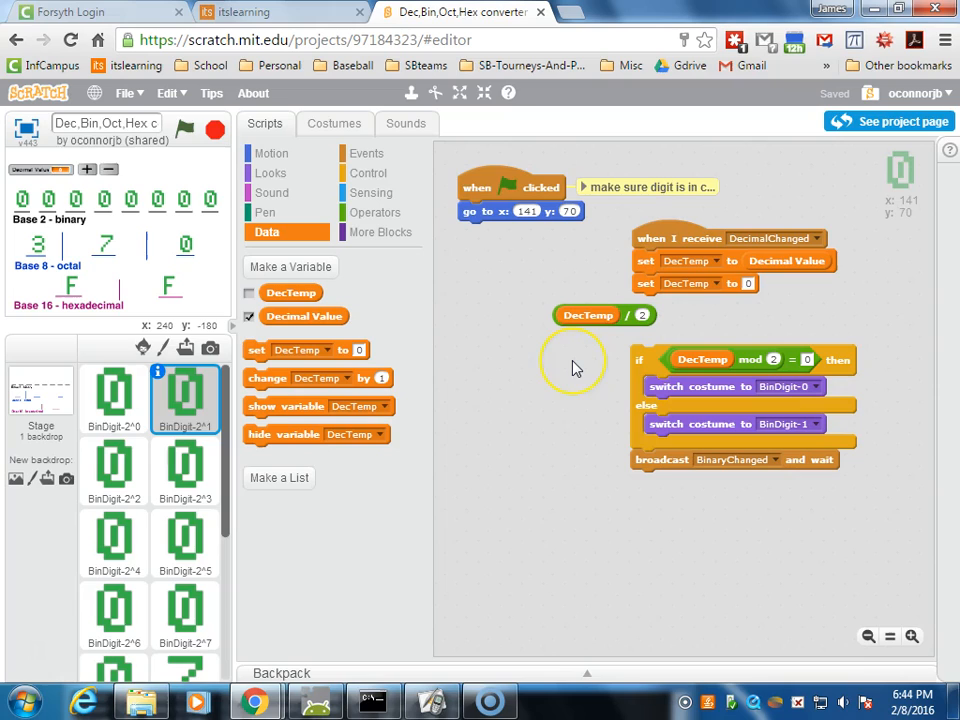
{"action": "mouse_move", "coordinate": [585, 365]}
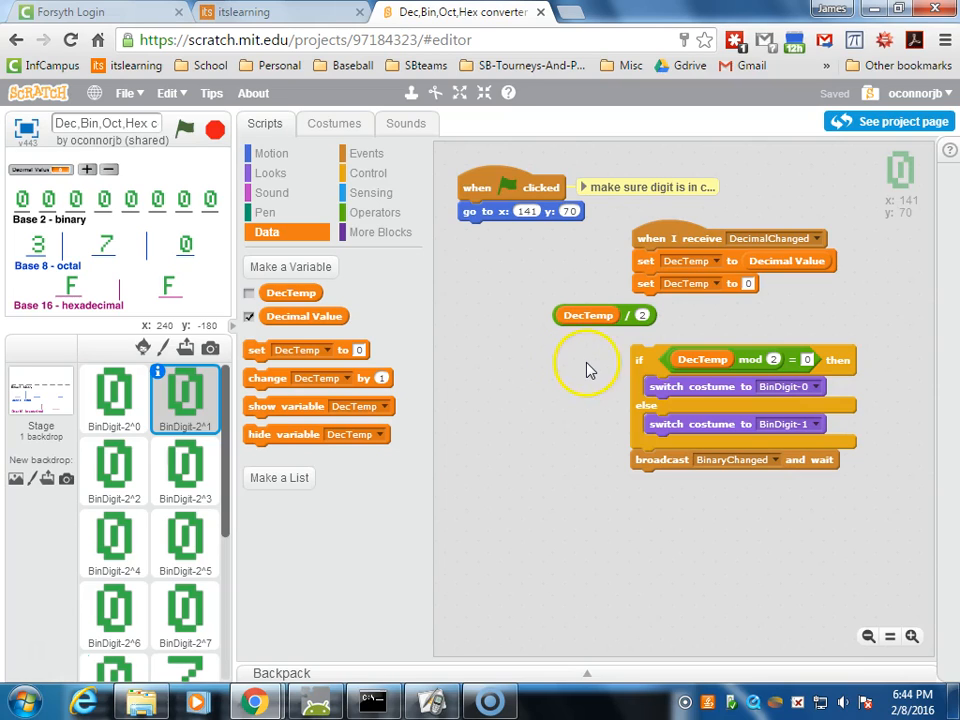
{"action": "mouse_move", "coordinate": [597, 365]}
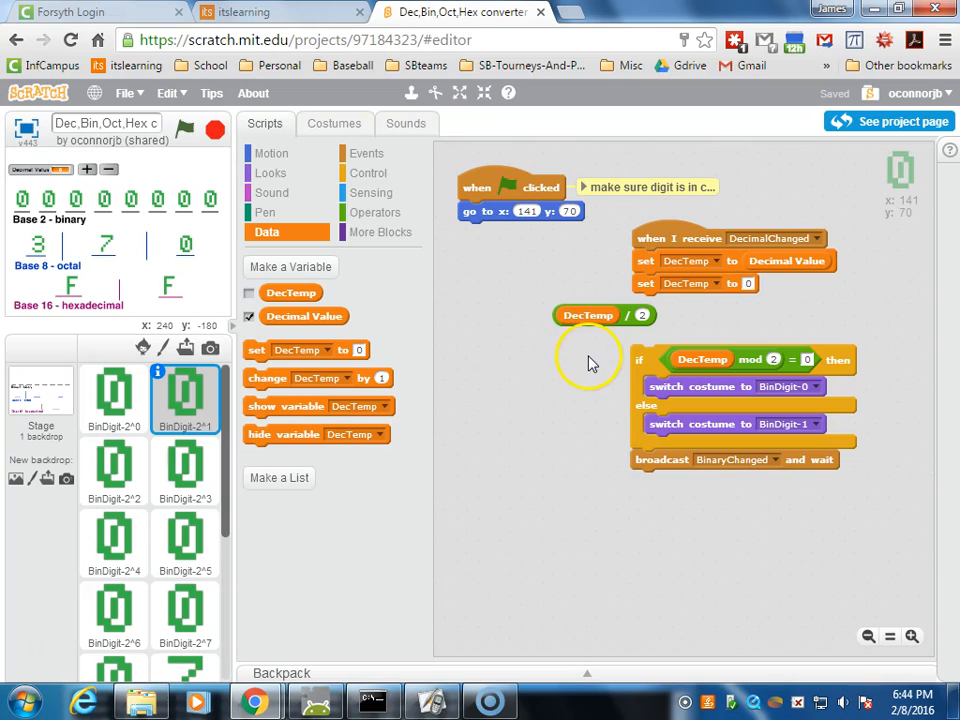
{"action": "left_click", "coordinate": [375, 212]}
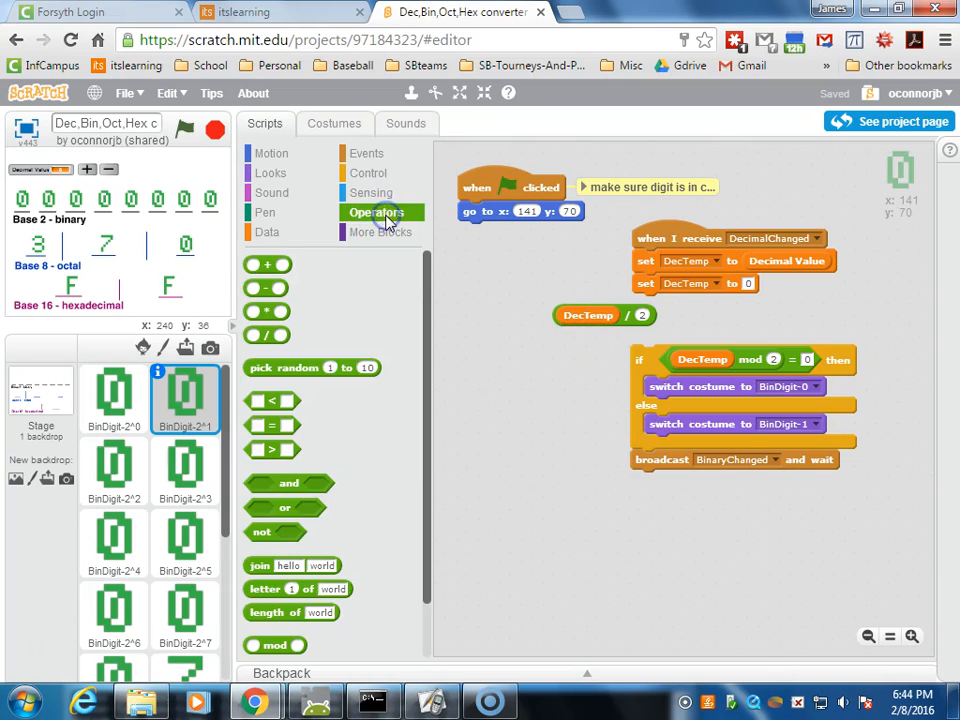
- Switch the sqrt math block's function to floor, giving a loose 'floor of' block
{"action": "scroll", "scroll_direction": "down", "scroll_amount": 3}
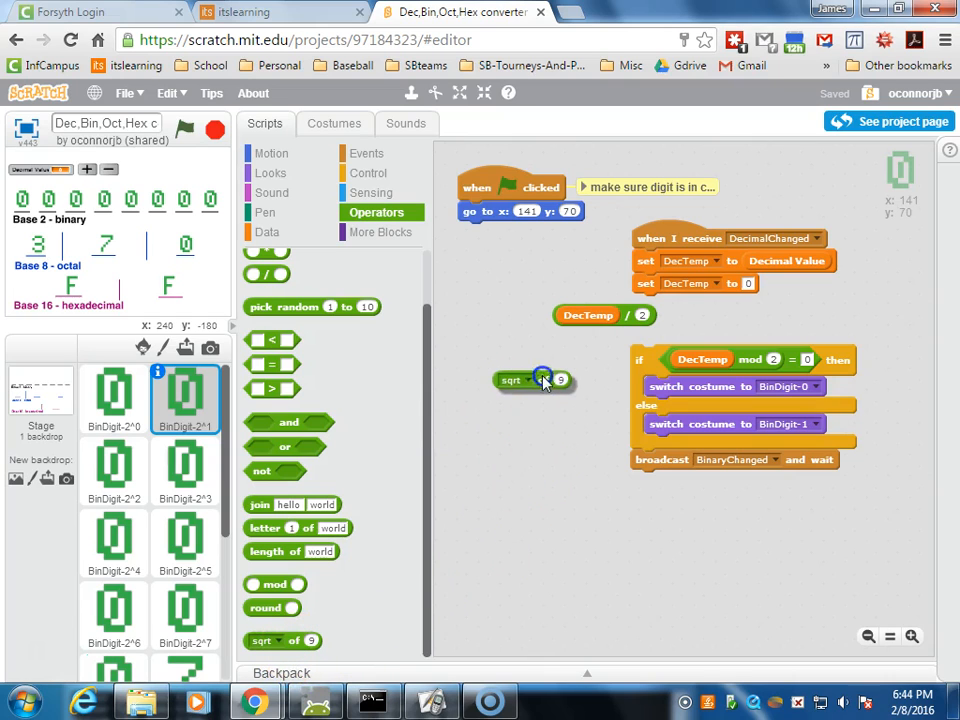
{"action": "left_click", "coordinate": [528, 348]}
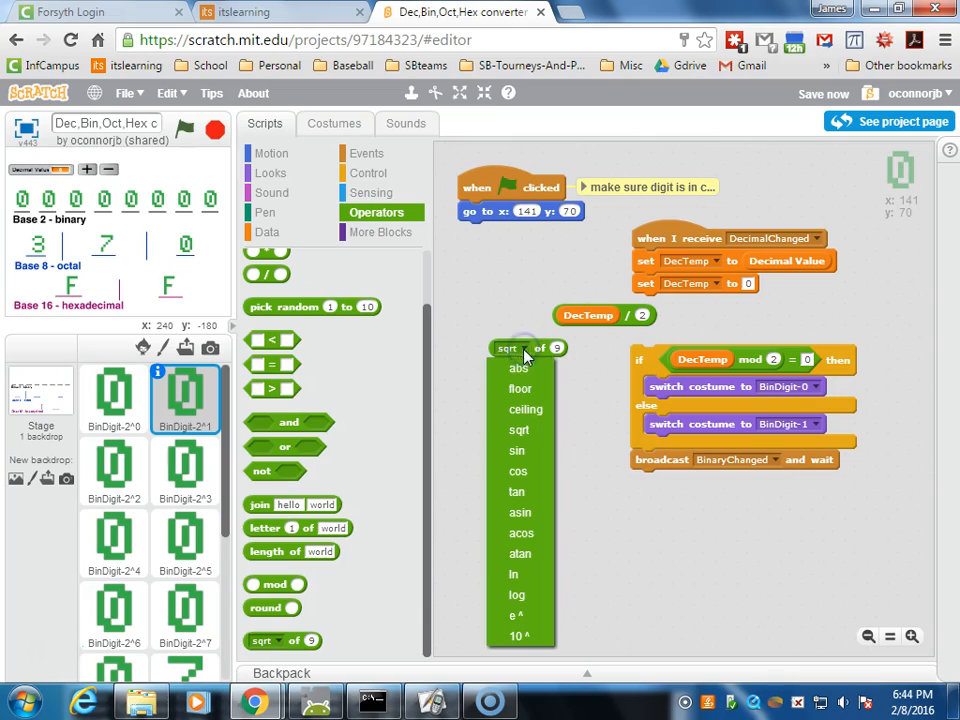
{"action": "mouse_move", "coordinate": [518, 368]}
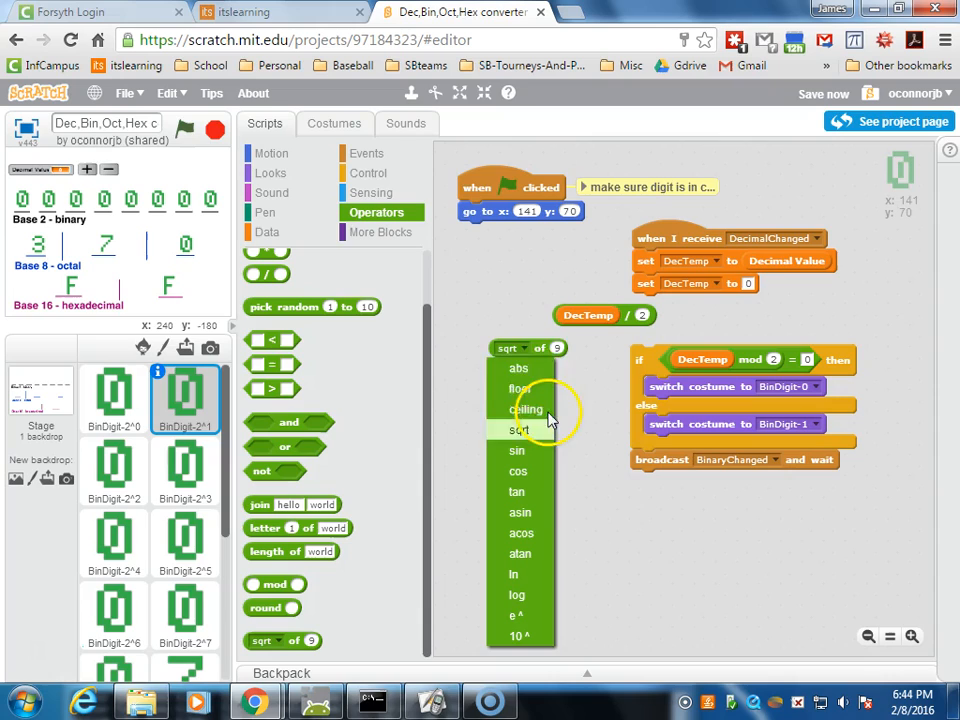
{"action": "mouse_move", "coordinate": [520, 388]}
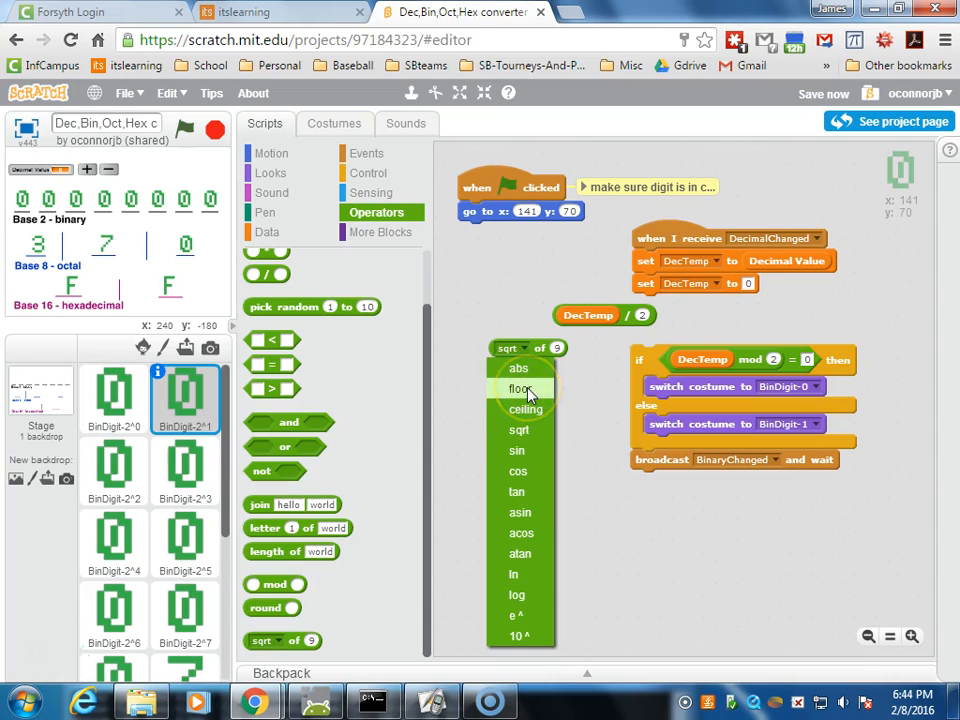
{"action": "left_click", "coordinate": [519, 388]}
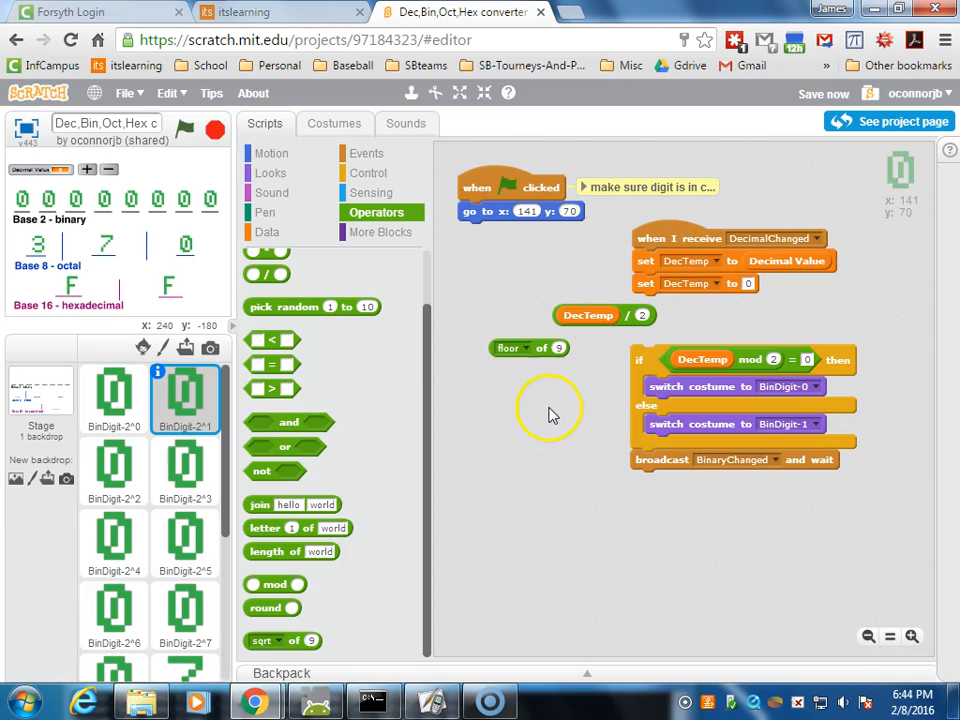
{"action": "mouse_move", "coordinate": [557, 430]}
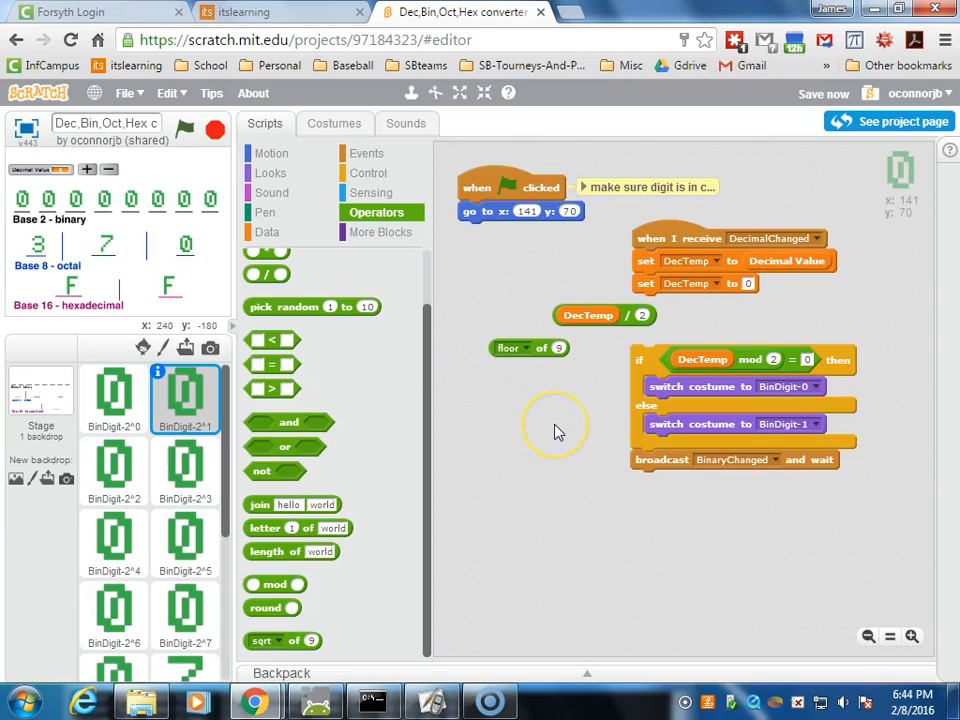
{"action": "mouse_move", "coordinate": [558, 430]}
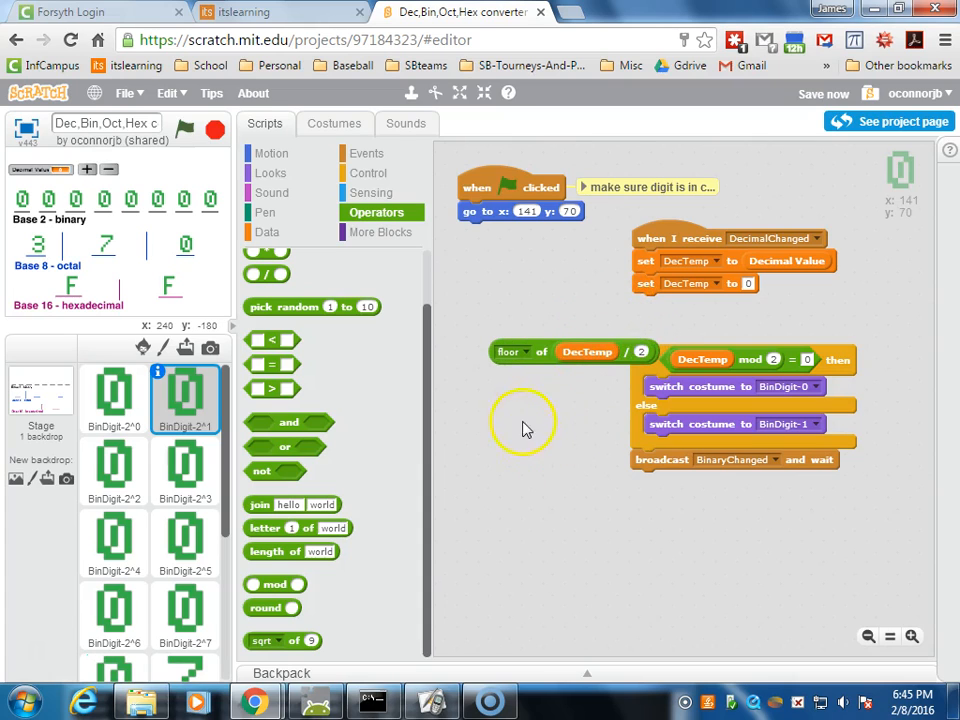
{"action": "mouse_move", "coordinate": [587, 352]}
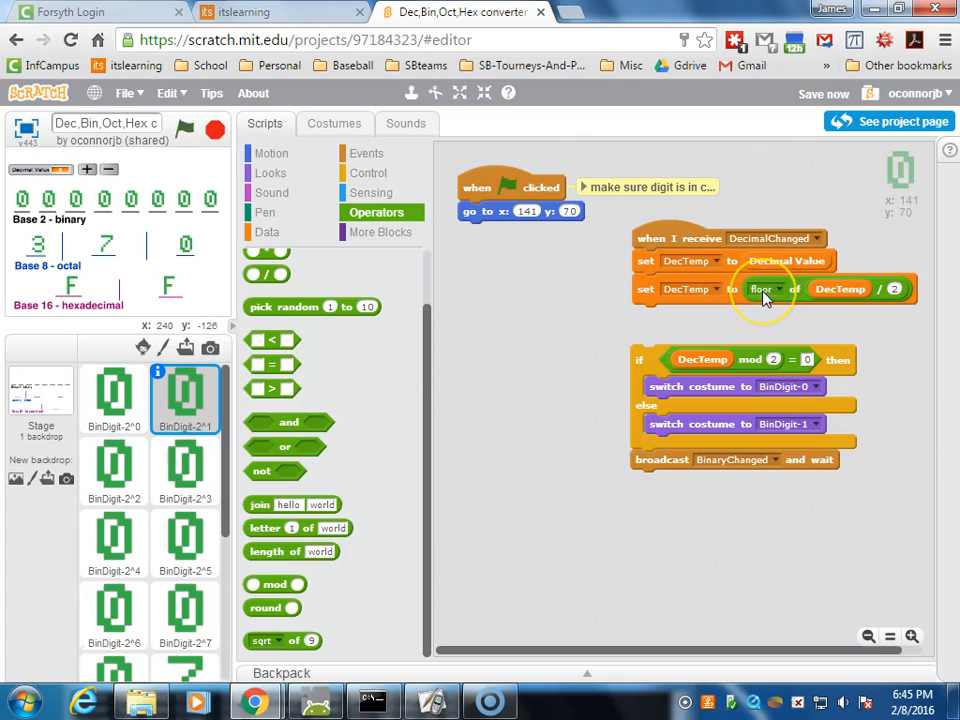
{"action": "mouse_move", "coordinate": [850, 315]}
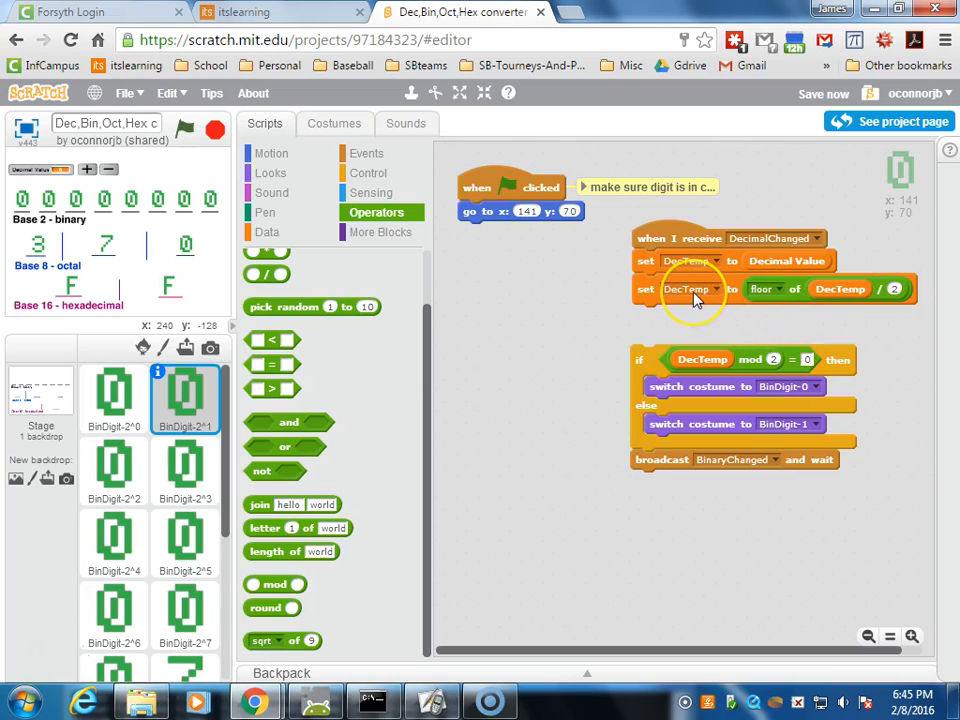
- Snap the if-else costume stack under set DecTemp to floor of (DecTemp / 2)
{"action": "left_click_drag", "start_coordinate": [695, 300], "coordinate": [650, 348]}
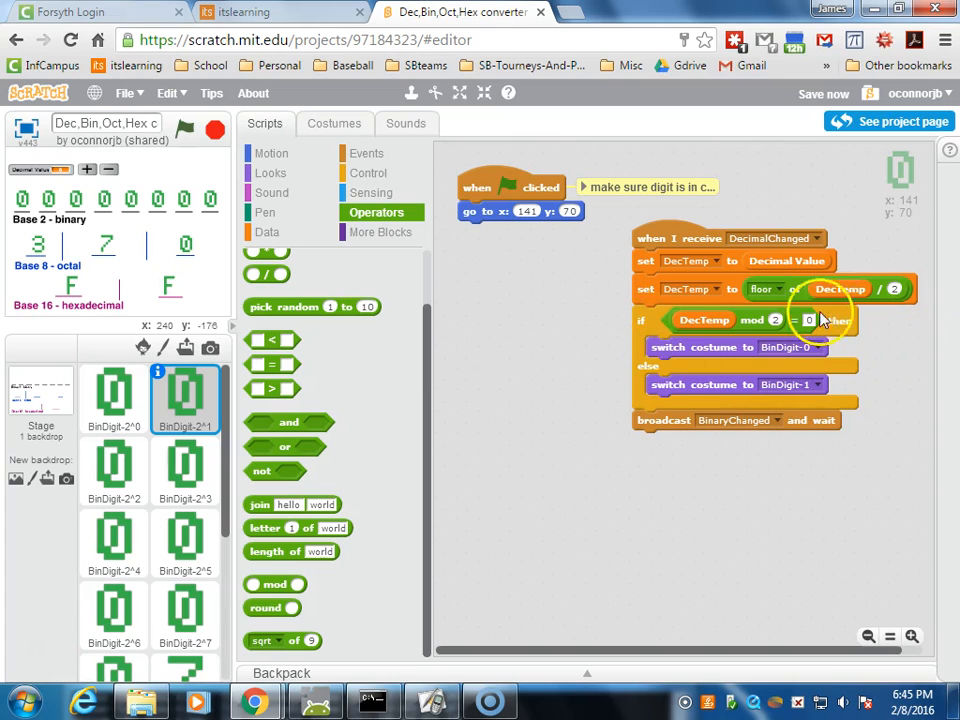
{"action": "mouse_move", "coordinate": [760, 400]}
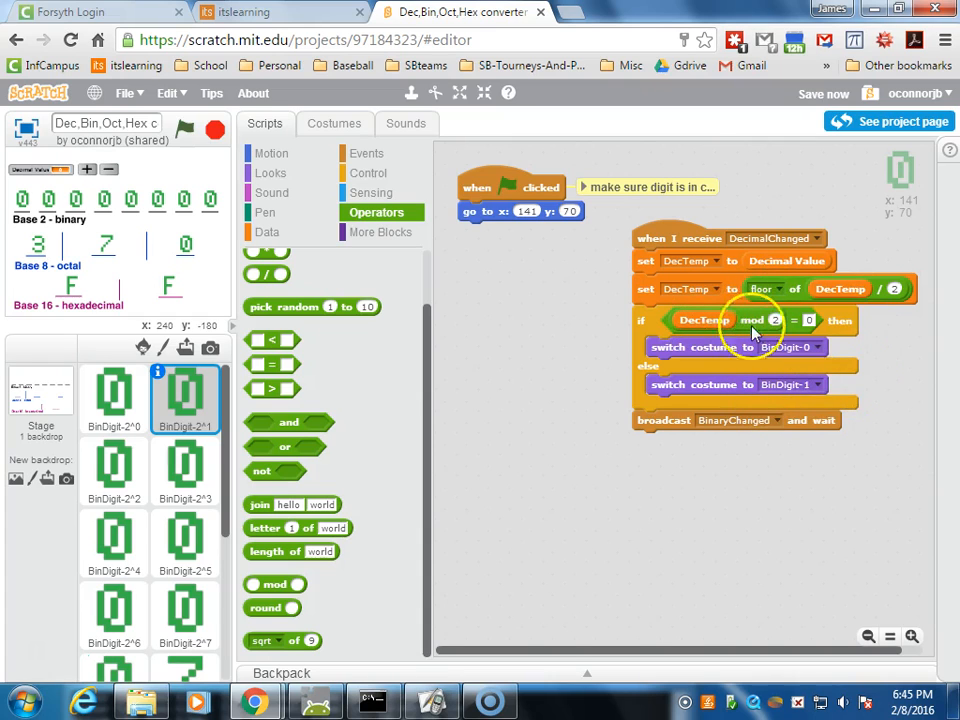
{"action": "mouse_move", "coordinate": [800, 390]}
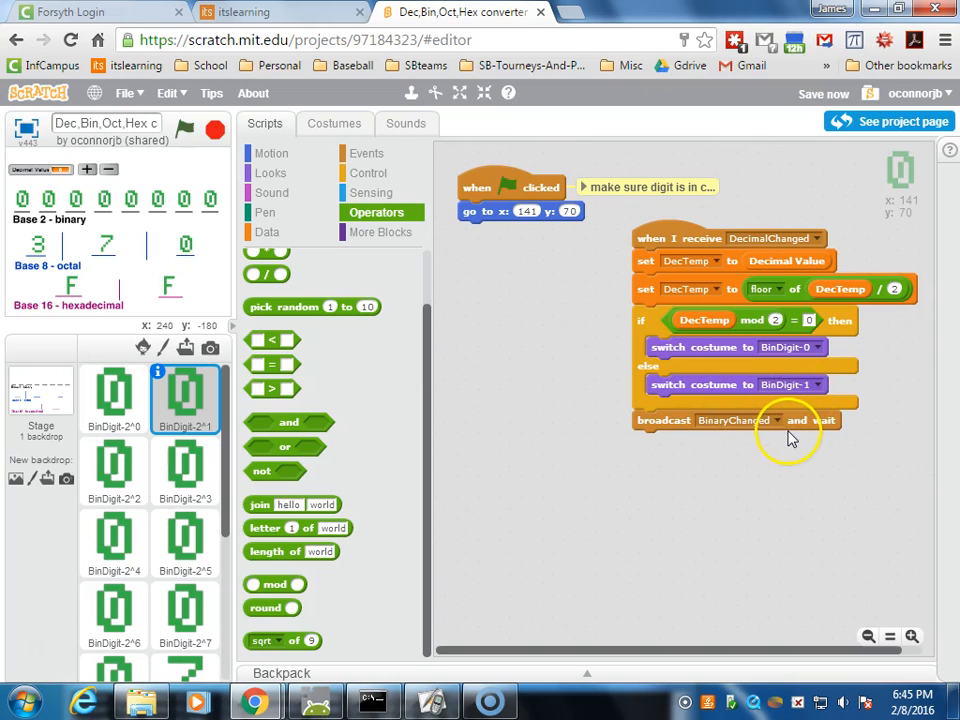
{"action": "mouse_move", "coordinate": [545, 415]}
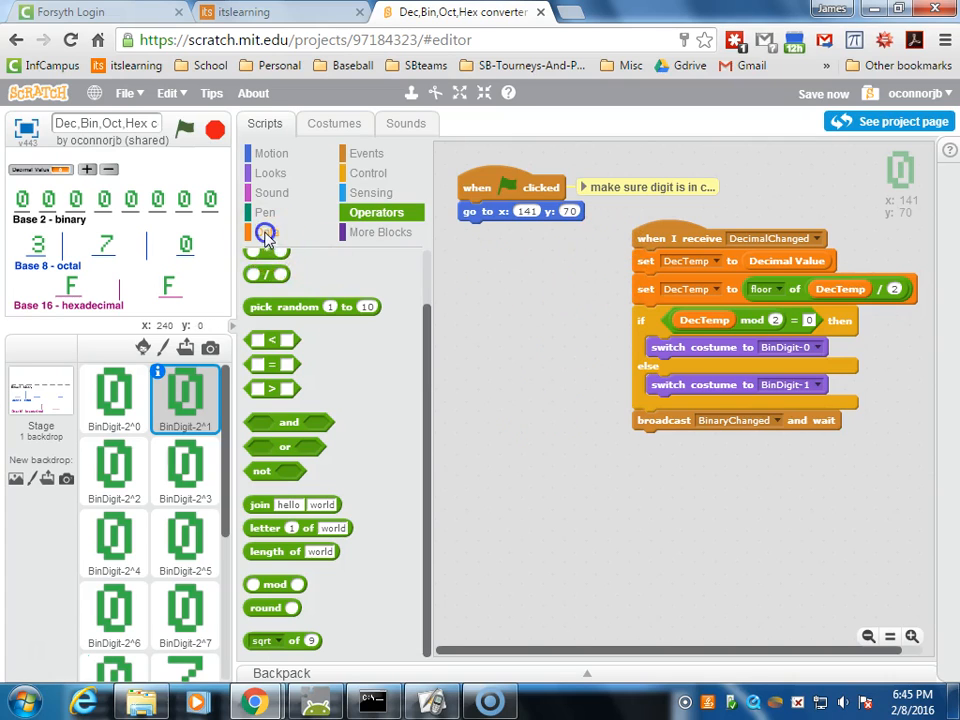
- Show the Data category's variable blocks beside the finished DecimalChanged script
{"action": "left_click", "coordinate": [266, 231]}
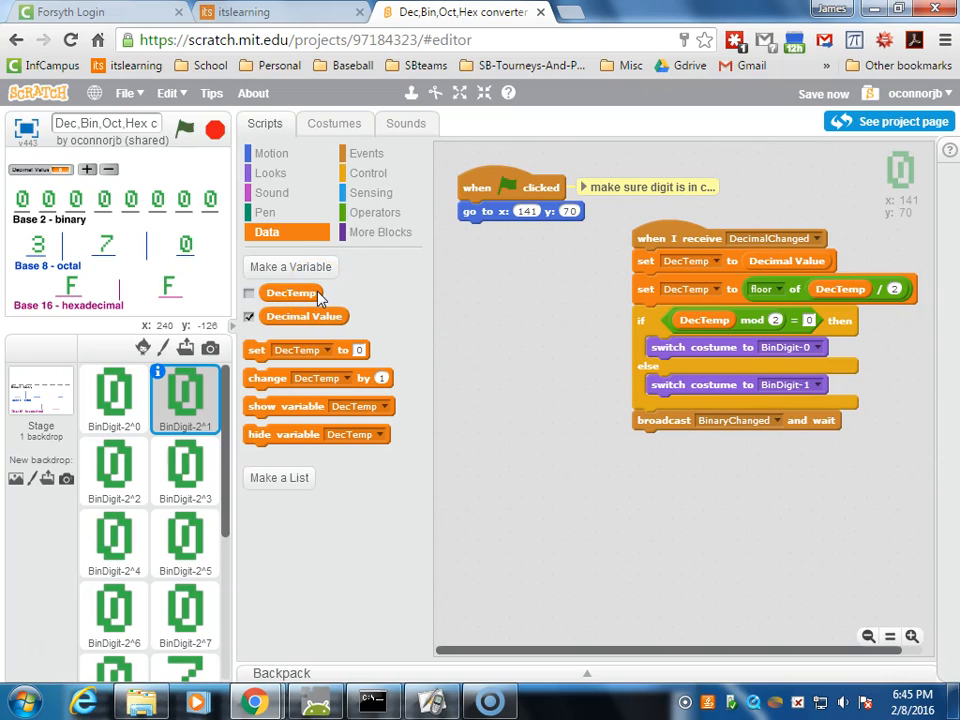
{"action": "mouse_move", "coordinate": [375, 290]}
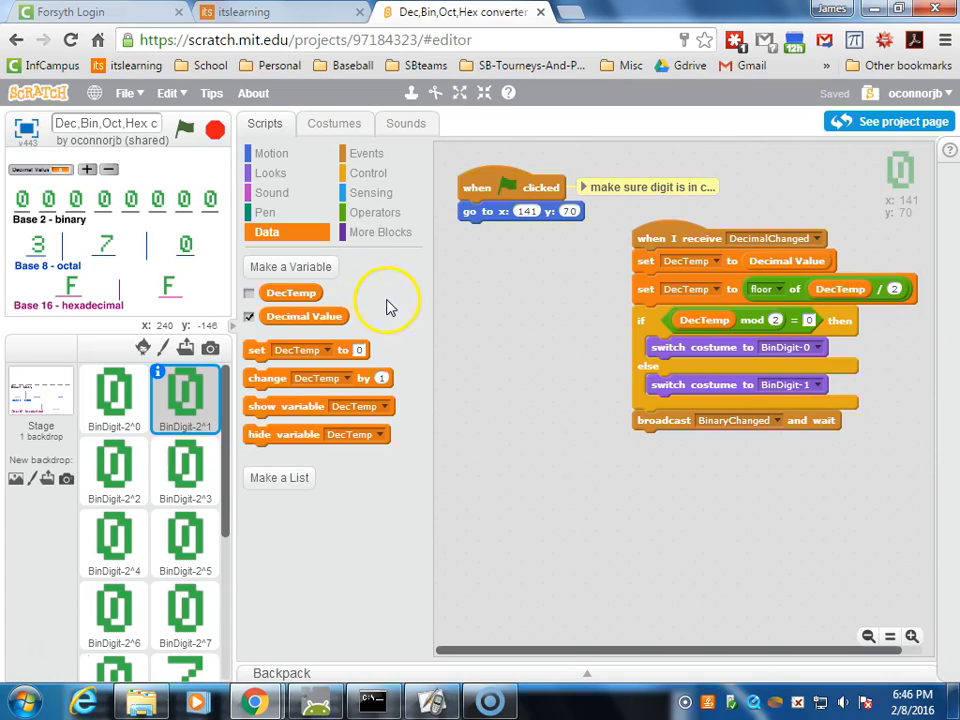
{"action": "mouse_move", "coordinate": [390, 307]}
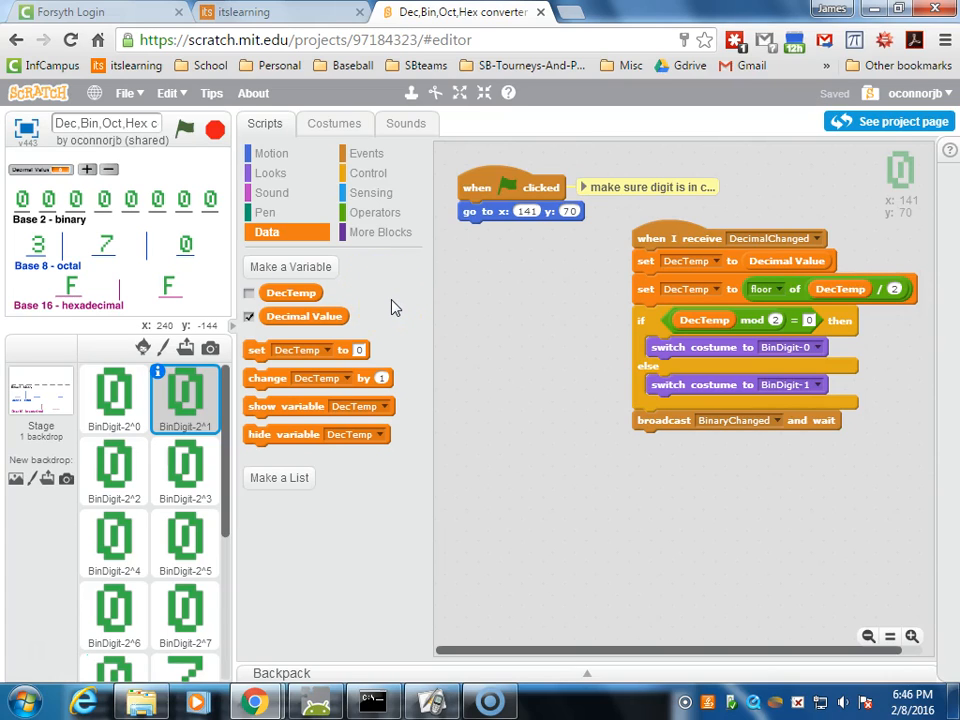
{"action": "left_click", "coordinate": [385, 406]}
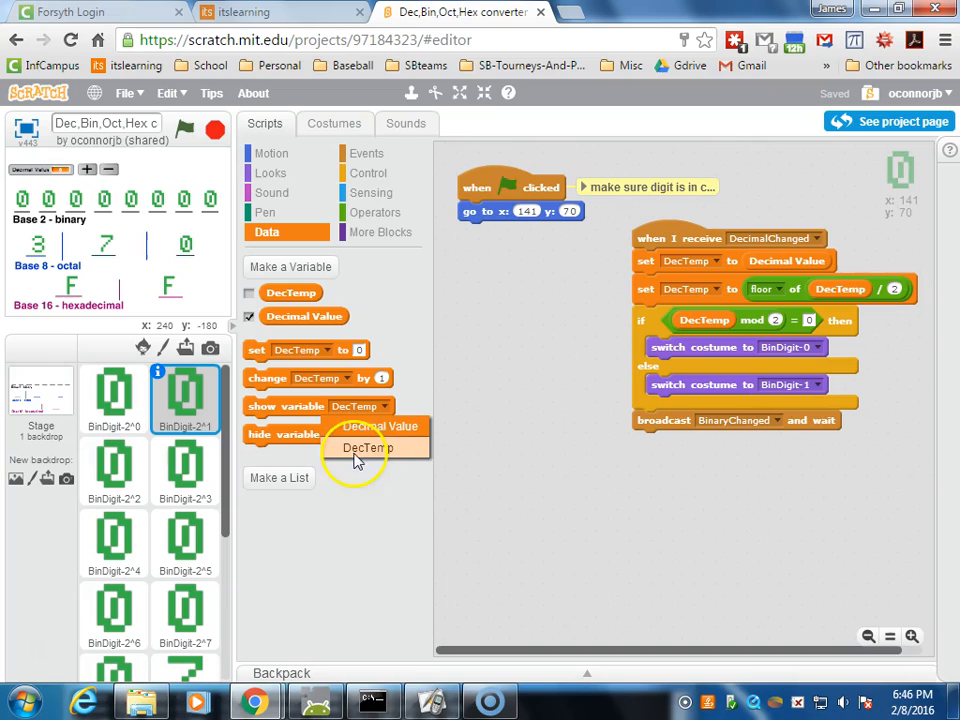
{"action": "mouse_move", "coordinate": [410, 447]}
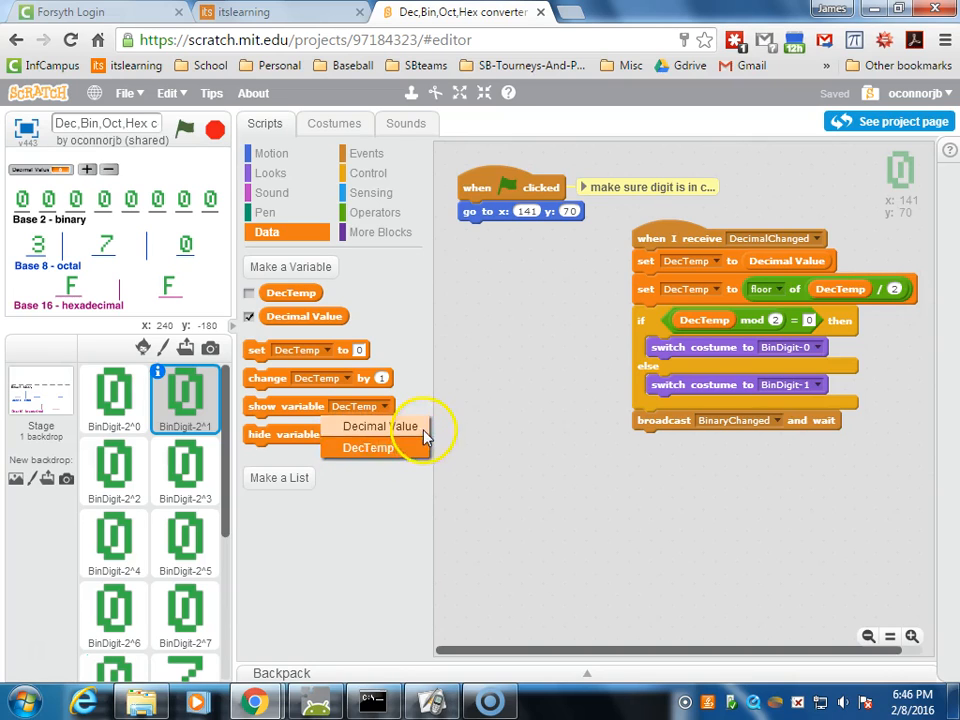
{"action": "mouse_move", "coordinate": [540, 455]}
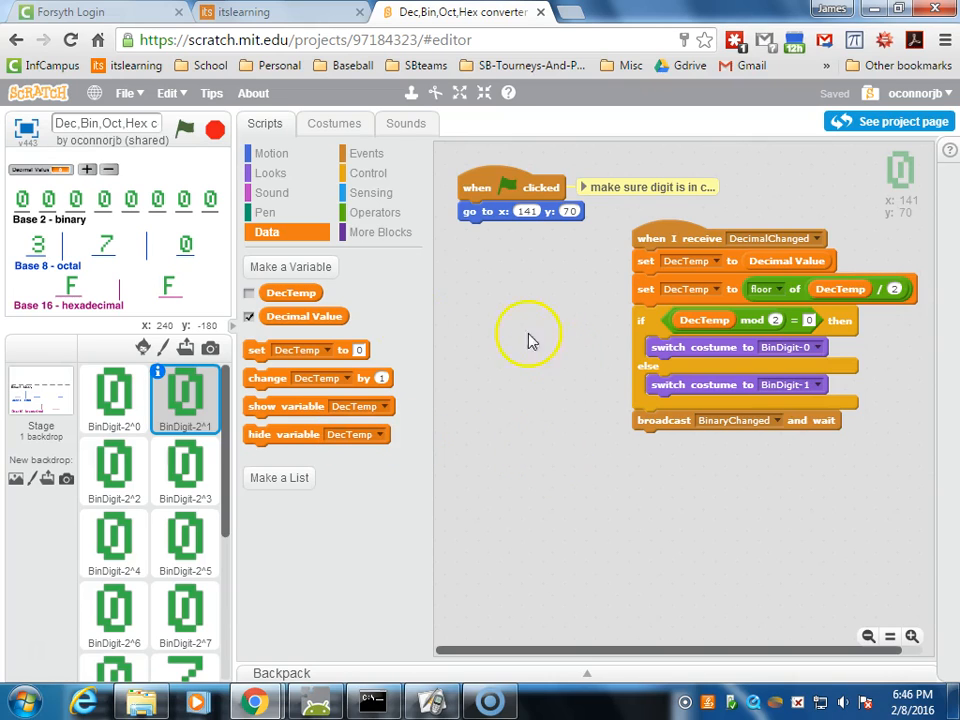
{"action": "mouse_move", "coordinate": [695, 240]}
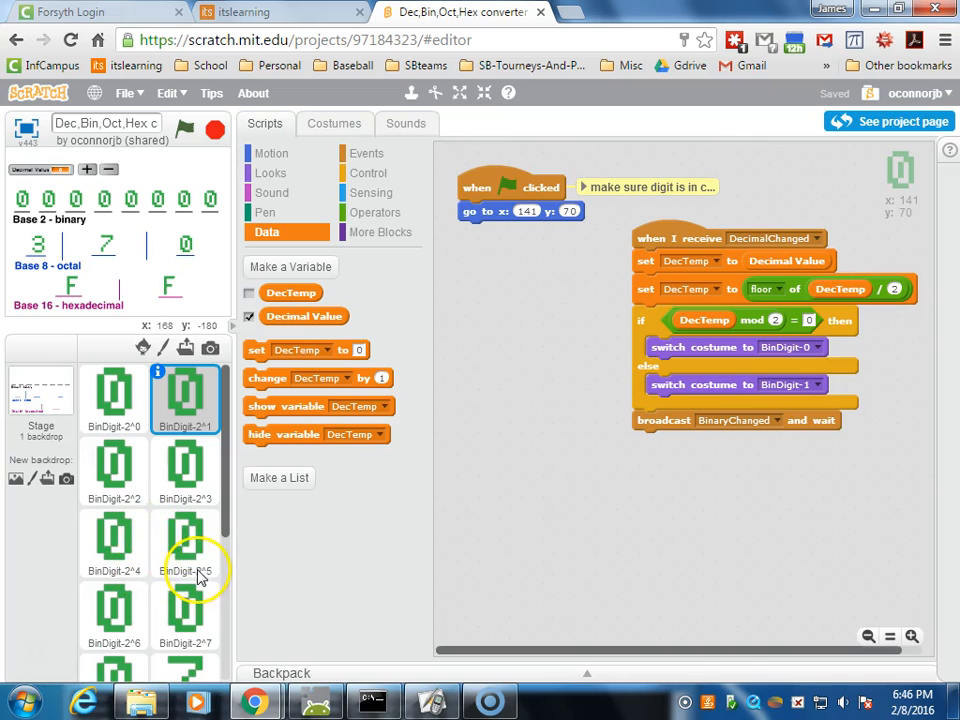
{"action": "mouse_move", "coordinate": [650, 295]}
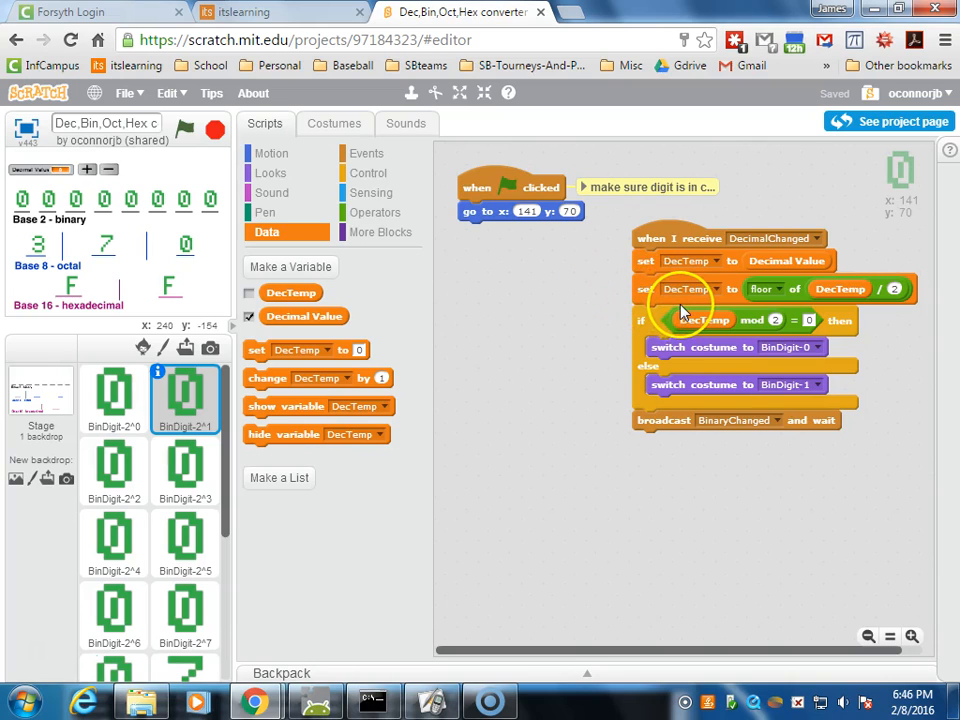
{"action": "mouse_move", "coordinate": [520, 365]}
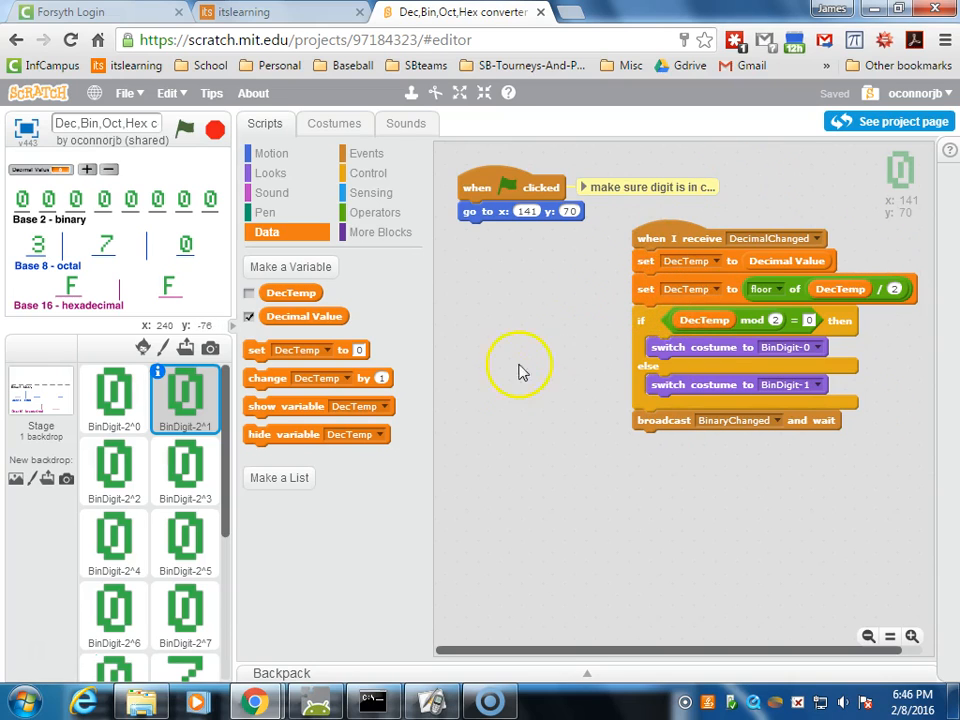